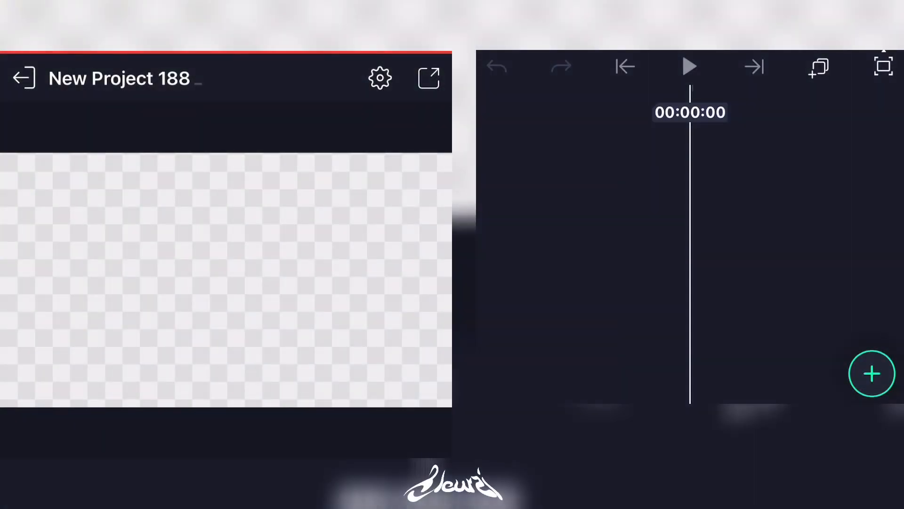
- Add the anime figure image and a green square scaled up to cover the canvas
click(871, 373)
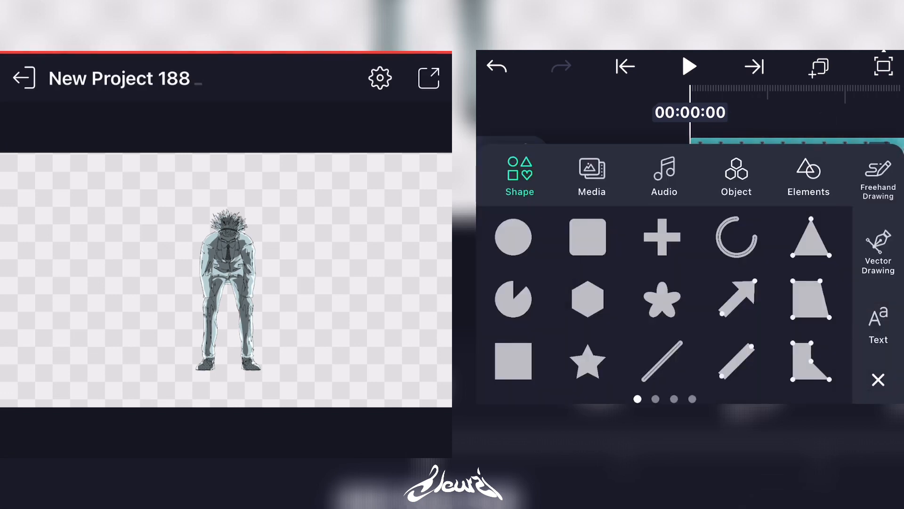
click(586, 237)
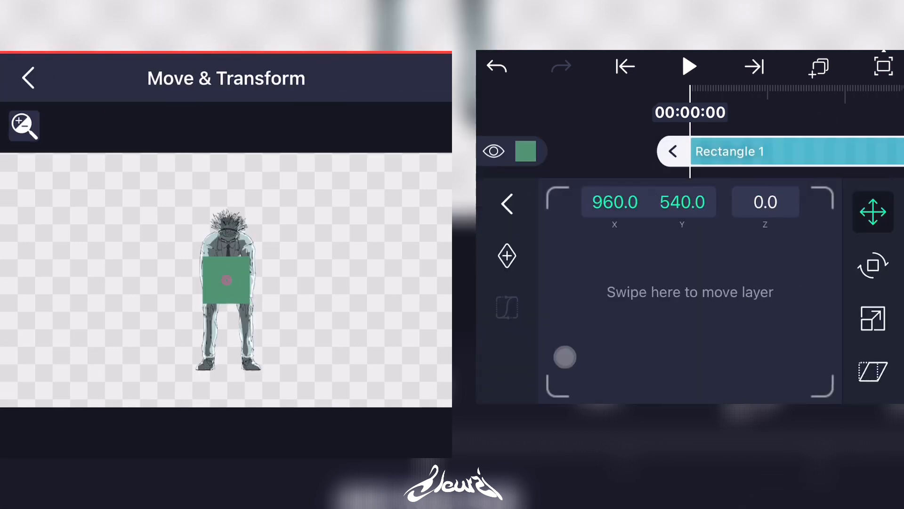
click(872, 318)
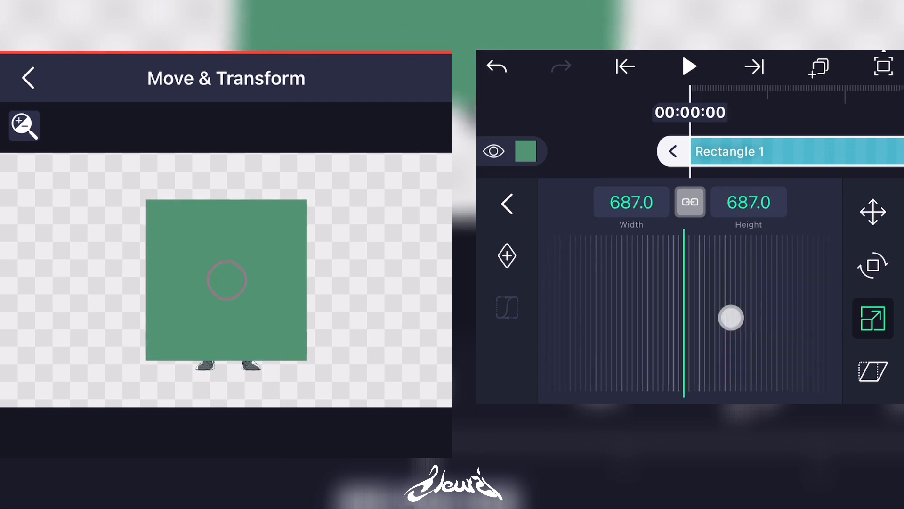
drag(730, 317, 767, 325)
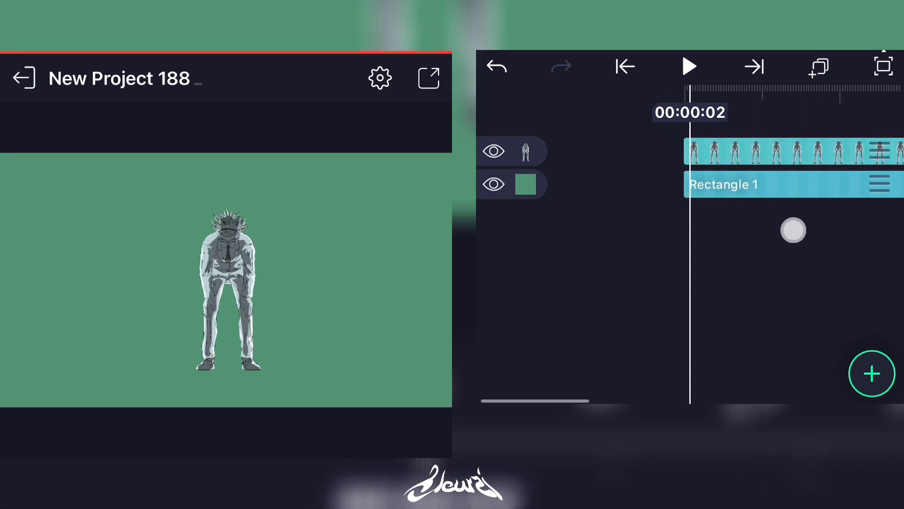
- Apply a Four-color Gradient to Rectangle 1 and adjust Position 4 and Blend
click(625, 67)
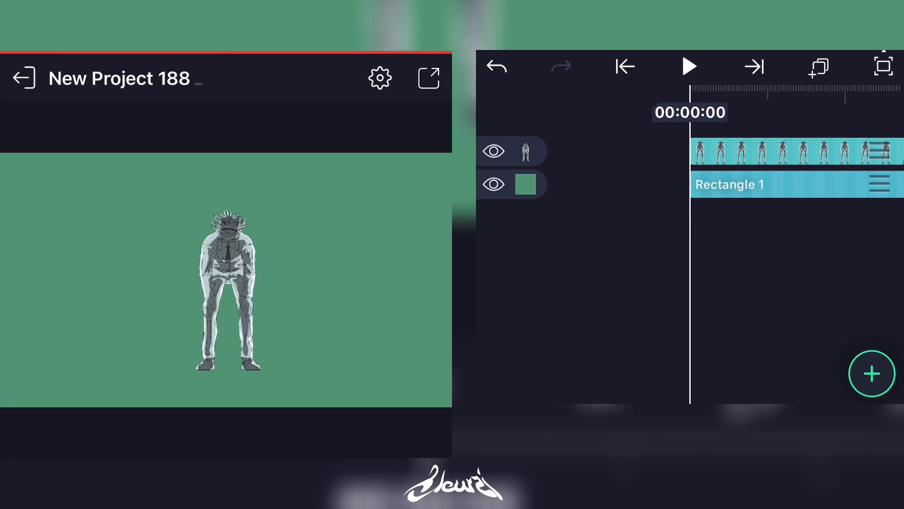
click(729, 184)
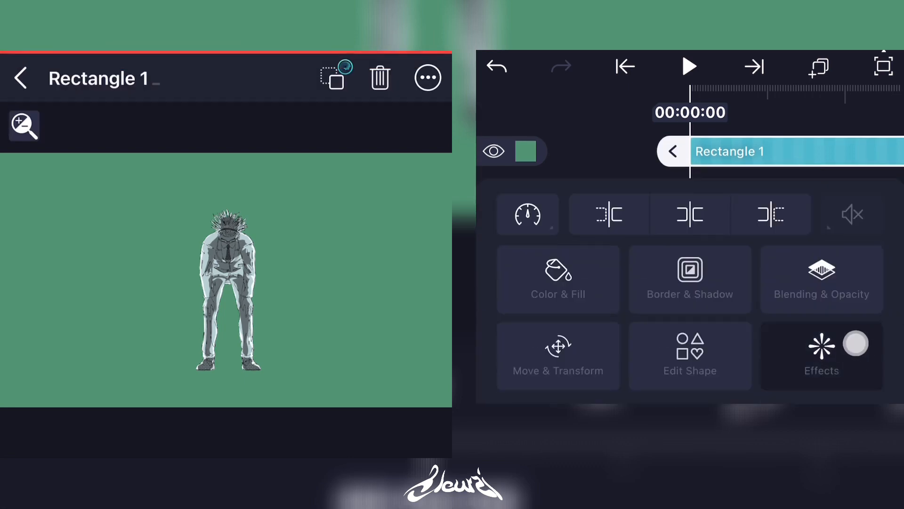
click(821, 355)
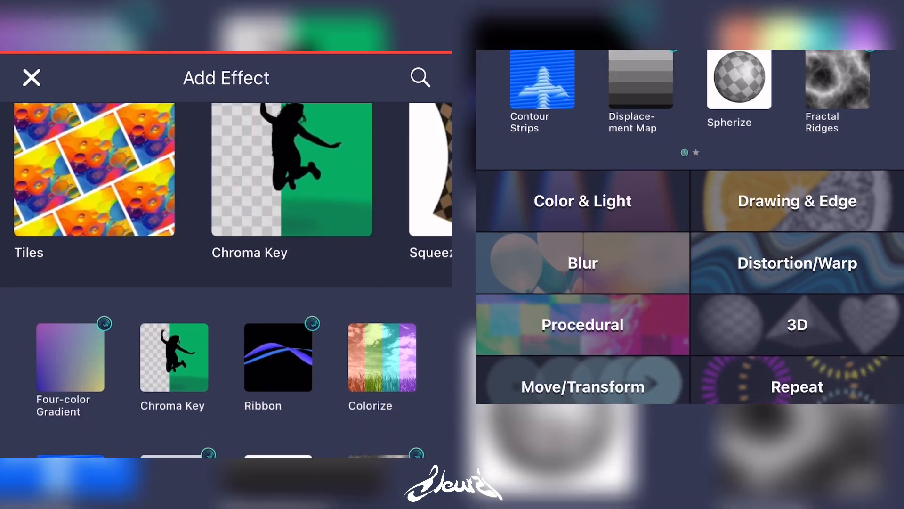
click(582, 201)
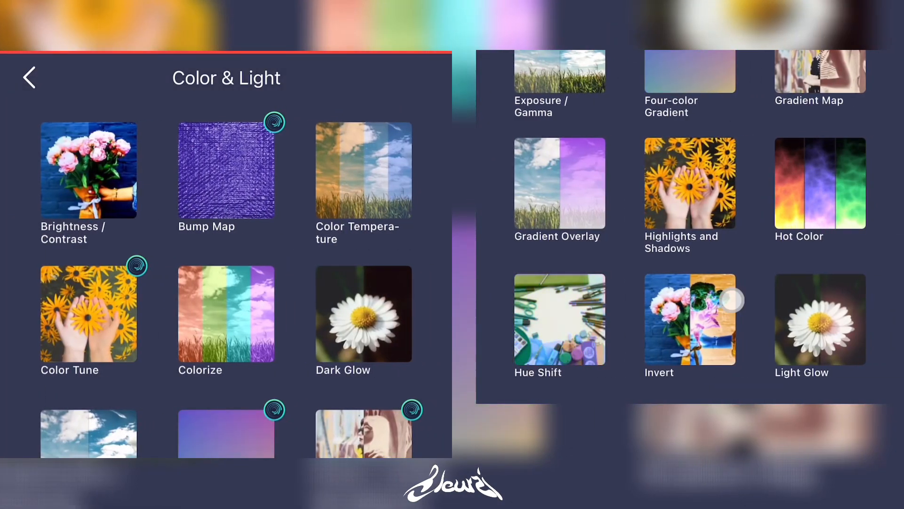
scroll(down, 3)
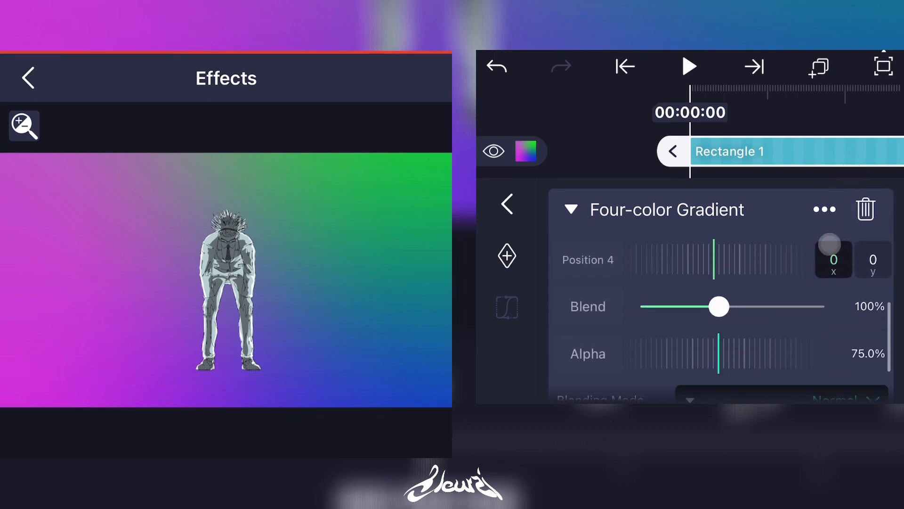
click(868, 272)
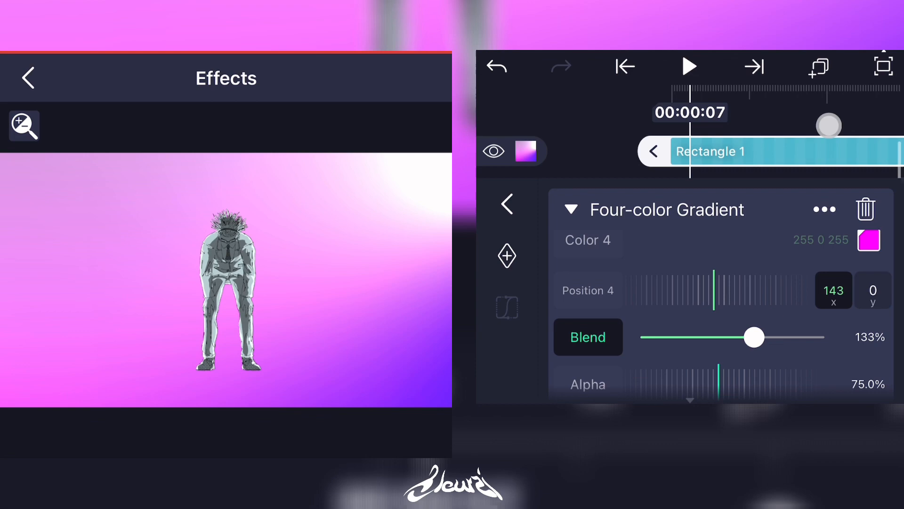
click(27, 77)
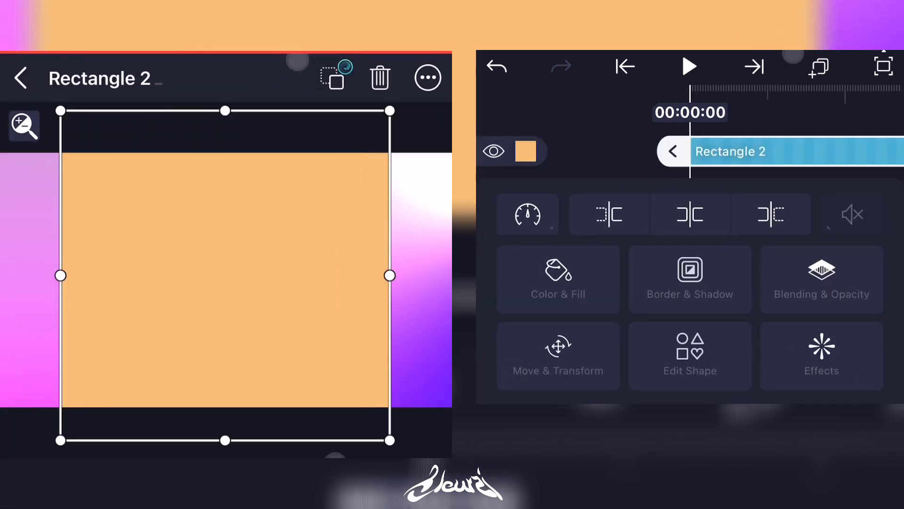
- Apply the procedural Ribbon effect with Standard Settings to orange Rectangle 2
click(821, 354)
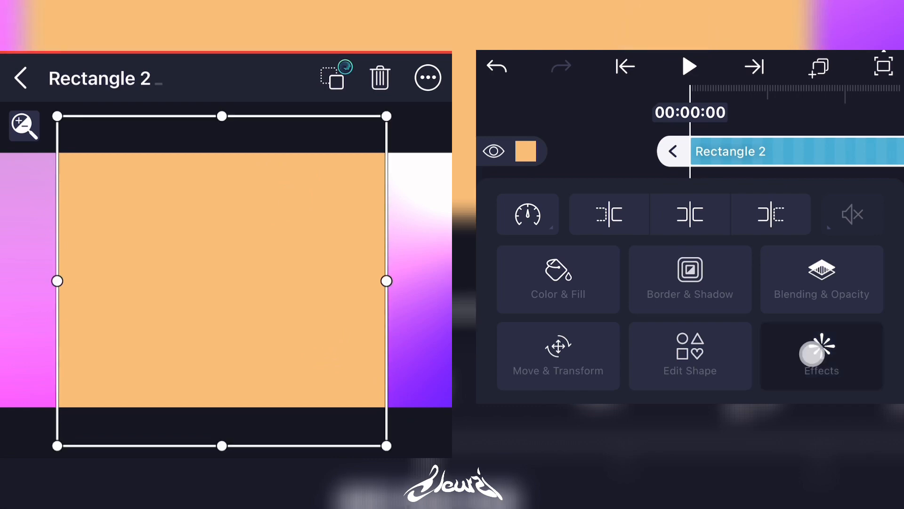
click(821, 355)
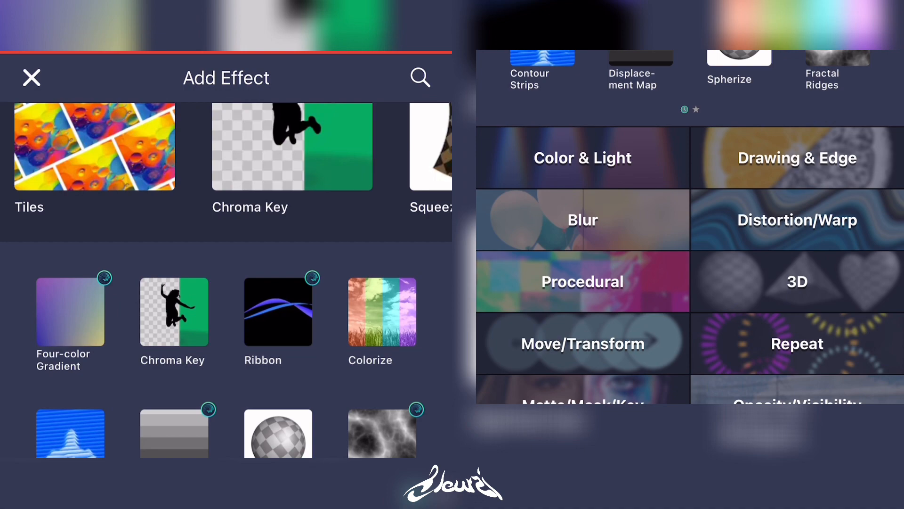
click(582, 282)
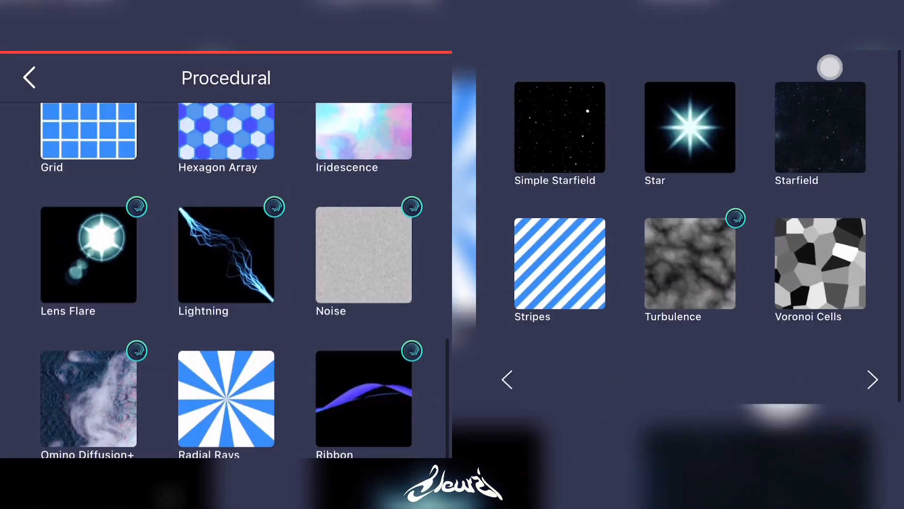
click(363, 396)
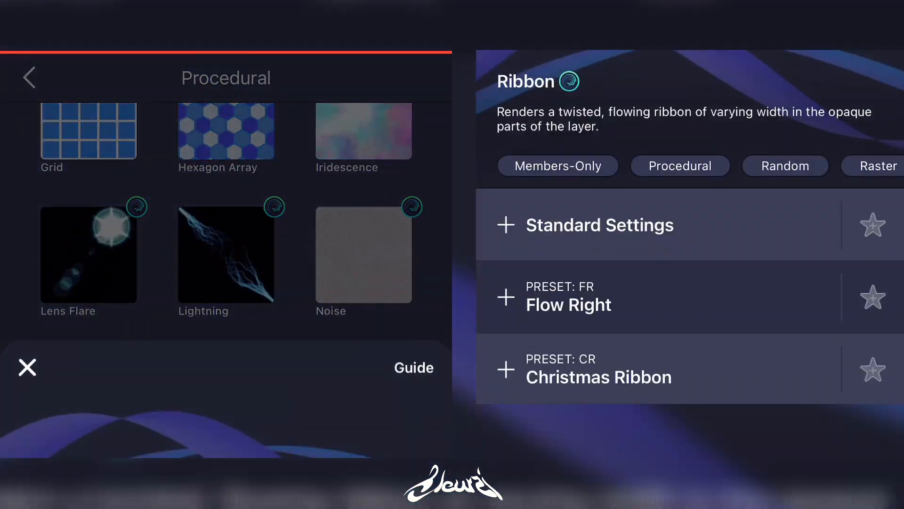
click(599, 225)
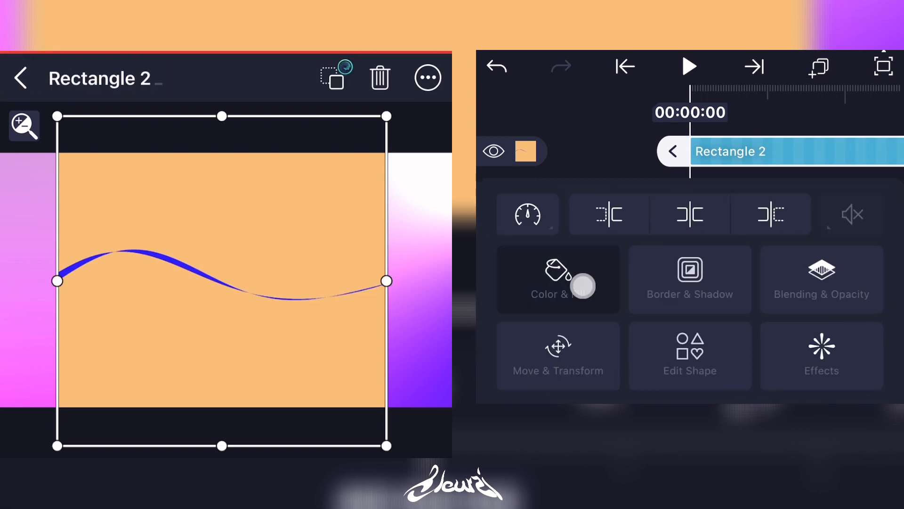
- Fill the square green and widen the ribbon, raising its cyan-purple Tint to 0.67
click(557, 280)
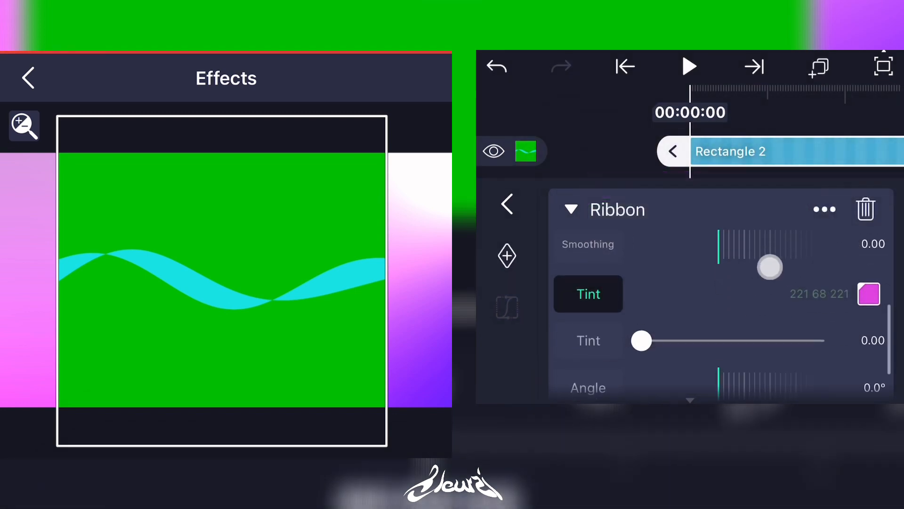
drag(640, 340, 661, 306)
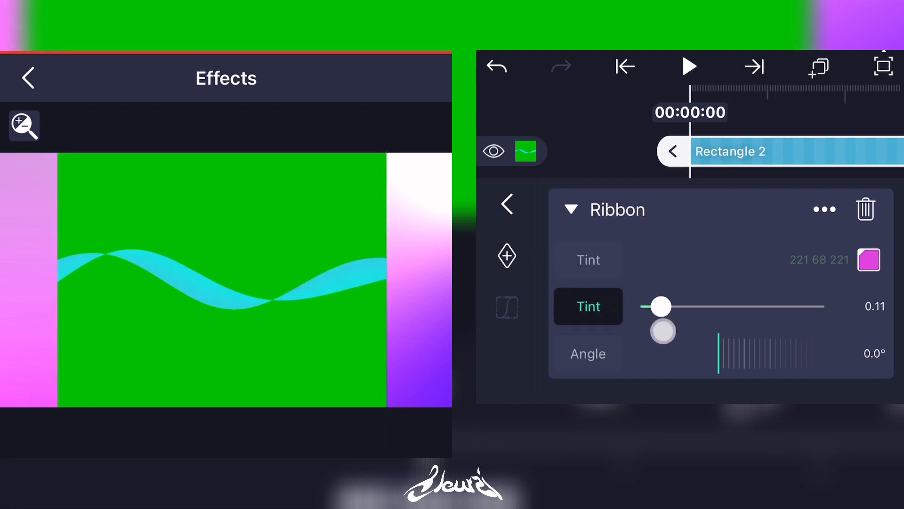
drag(661, 306, 763, 306)
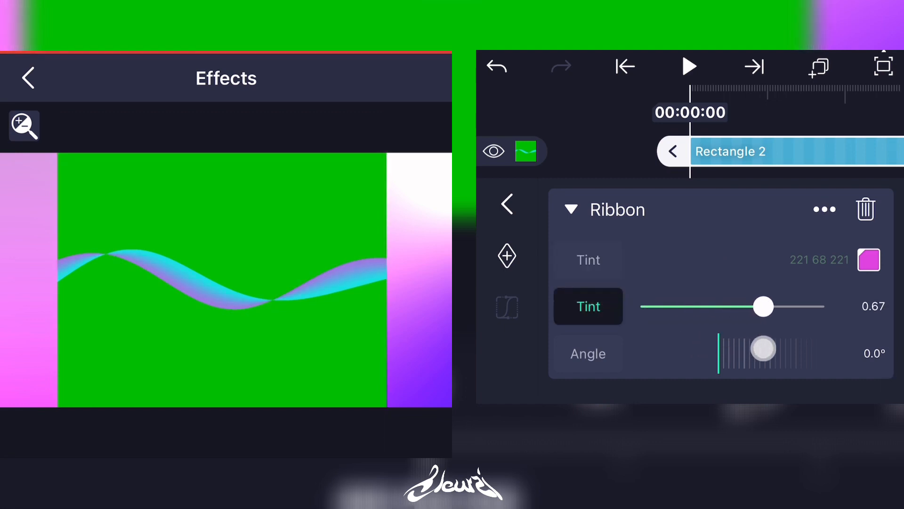
drag(763, 306, 801, 306)
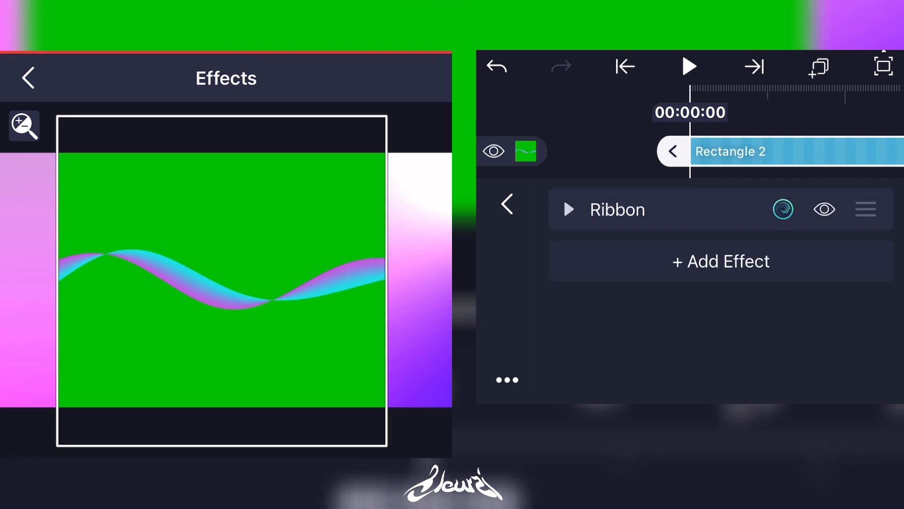
- Add Chroma Key on green, tune Ribbon Magnitude, Frequency, Width and keyframe Phase
click(720, 261)
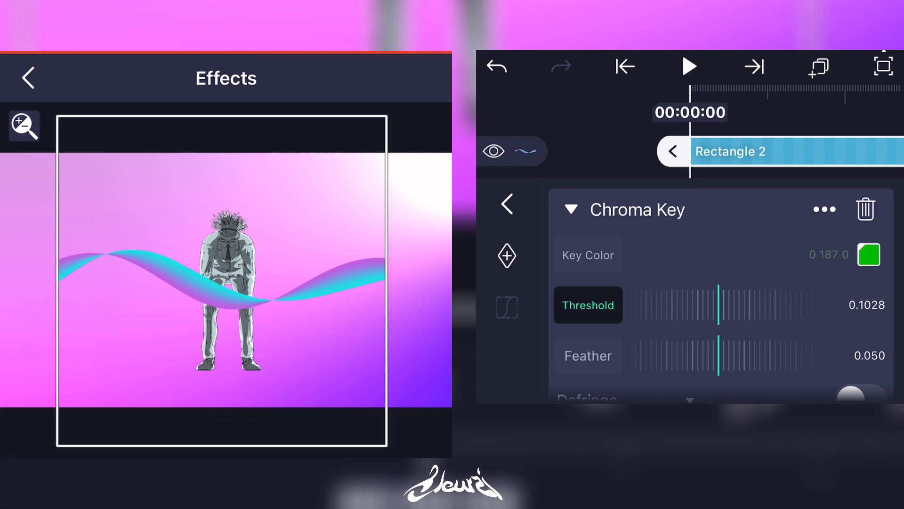
click(507, 205)
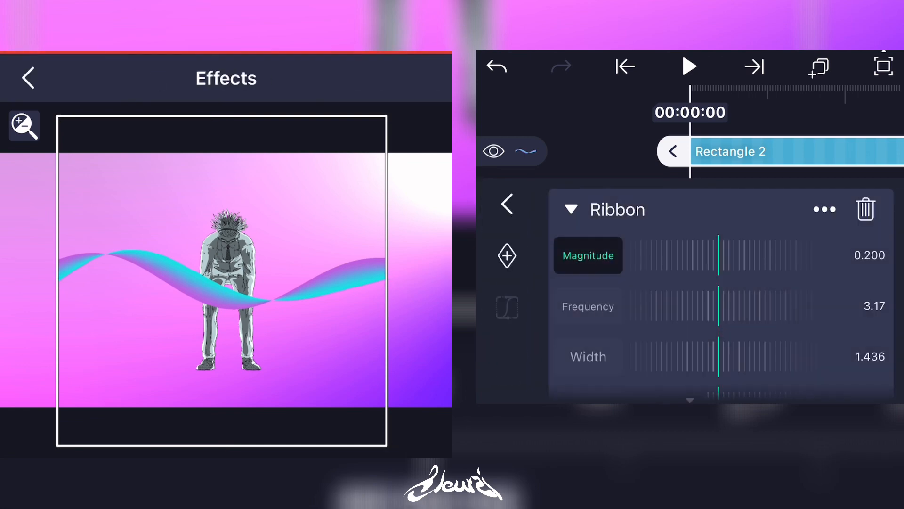
scroll(down, 3)
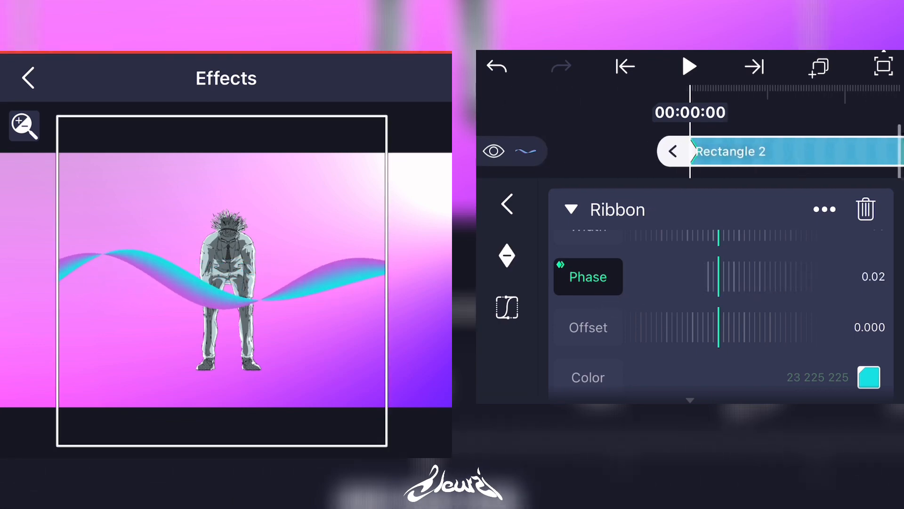
- Add a Null 1 object layer to the project
click(28, 77)
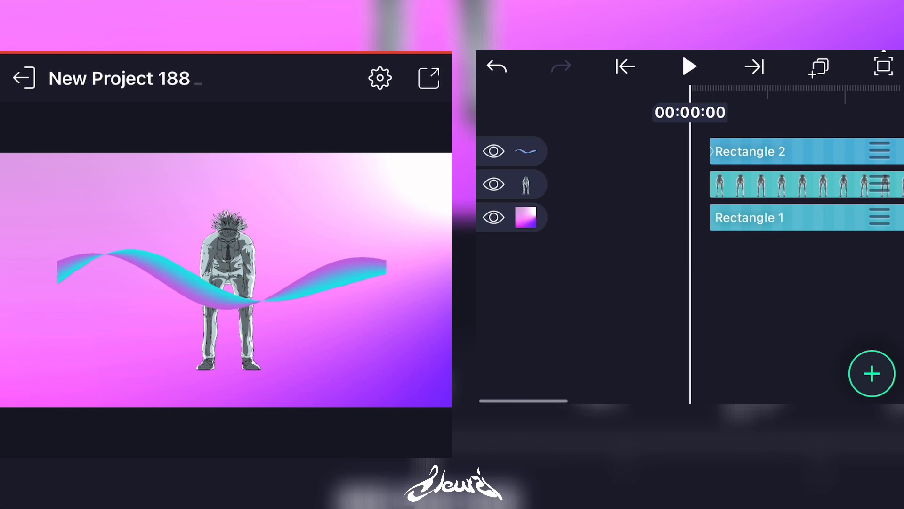
click(872, 374)
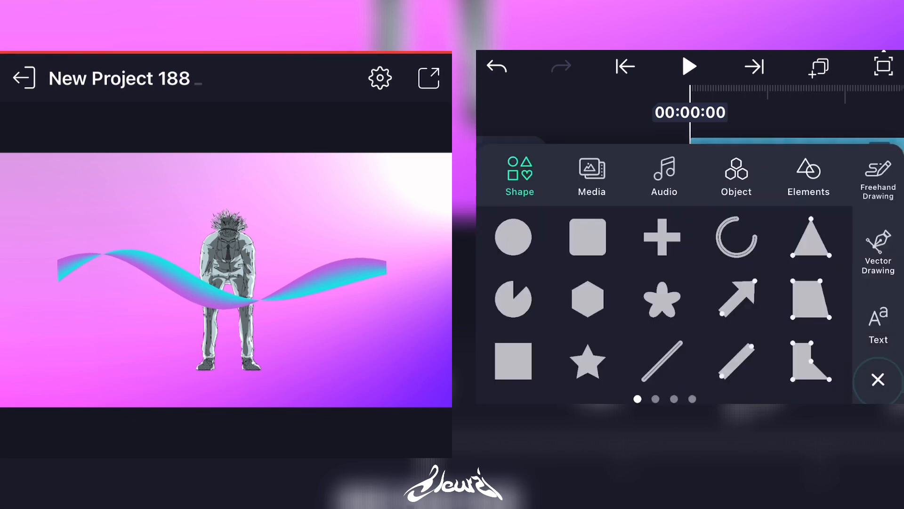
click(736, 174)
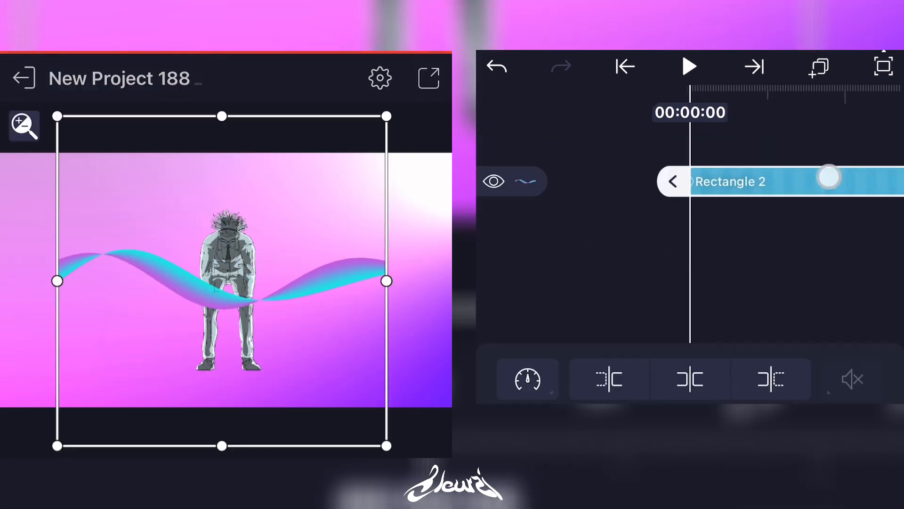
click(672, 181)
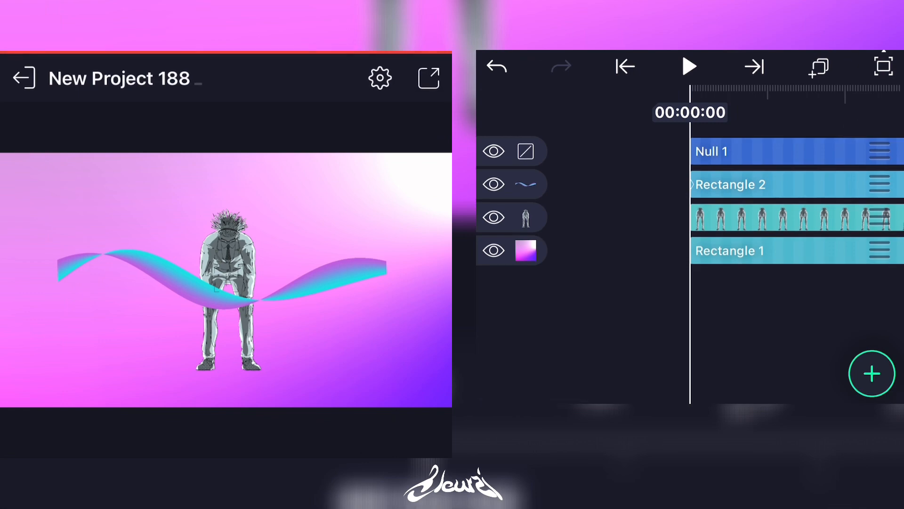
- Parent the figure and ribbon layers to Null 1 and place it near frame centre
click(730, 250)
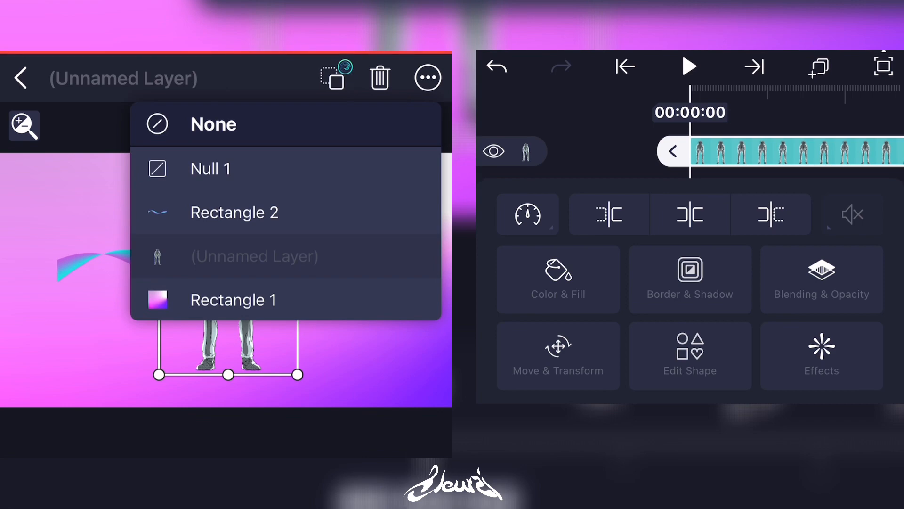
click(234, 212)
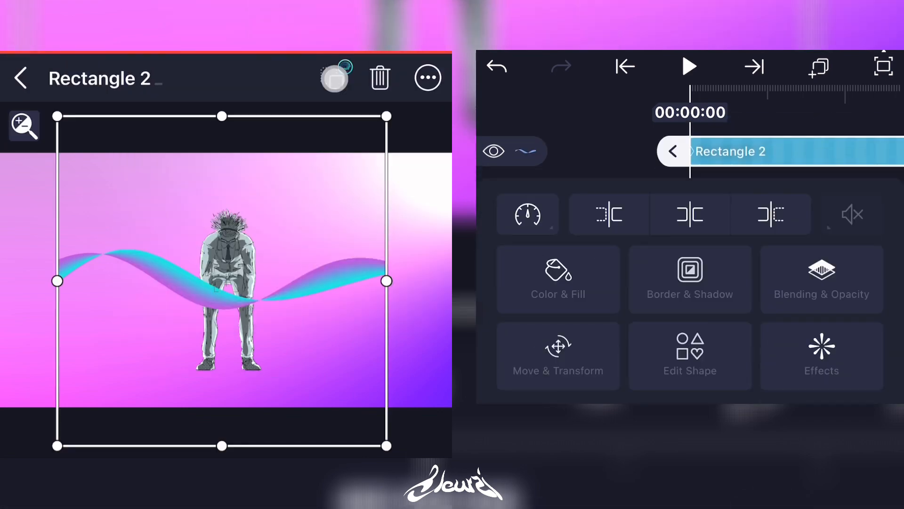
click(21, 77)
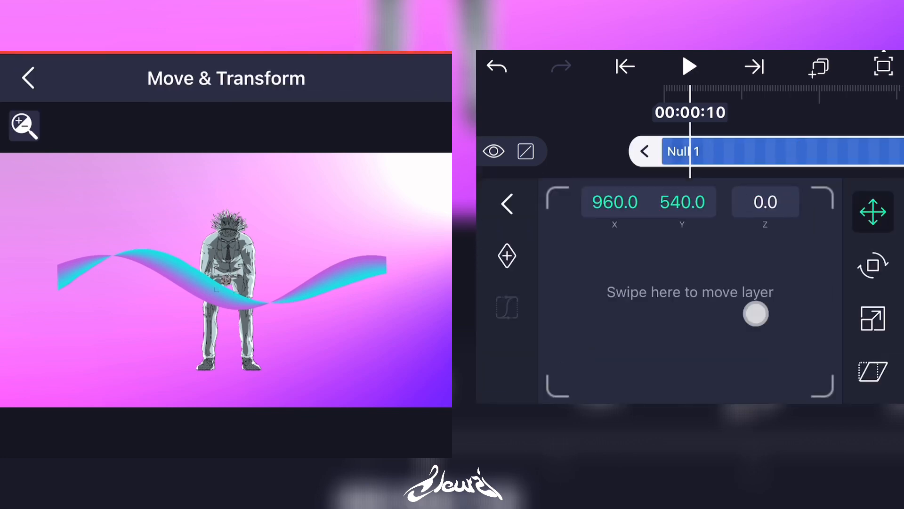
drag(755, 314, 758, 313)
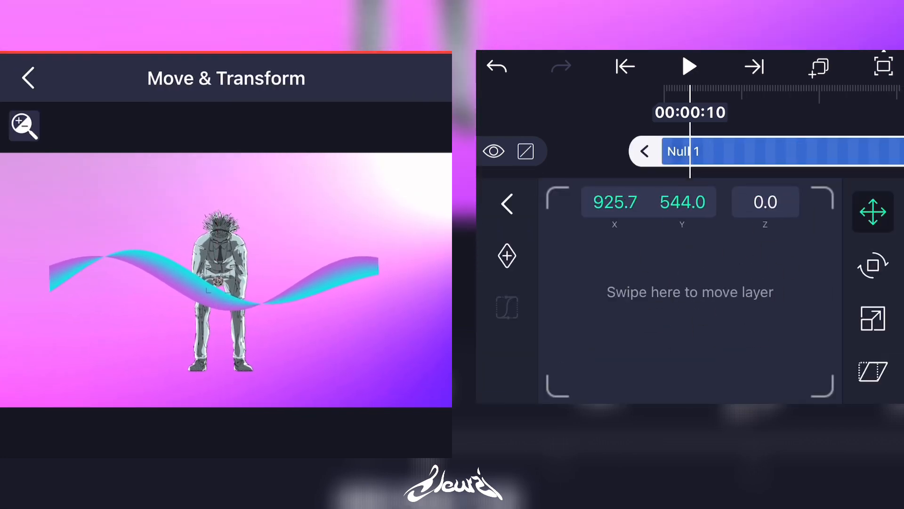
click(28, 78)
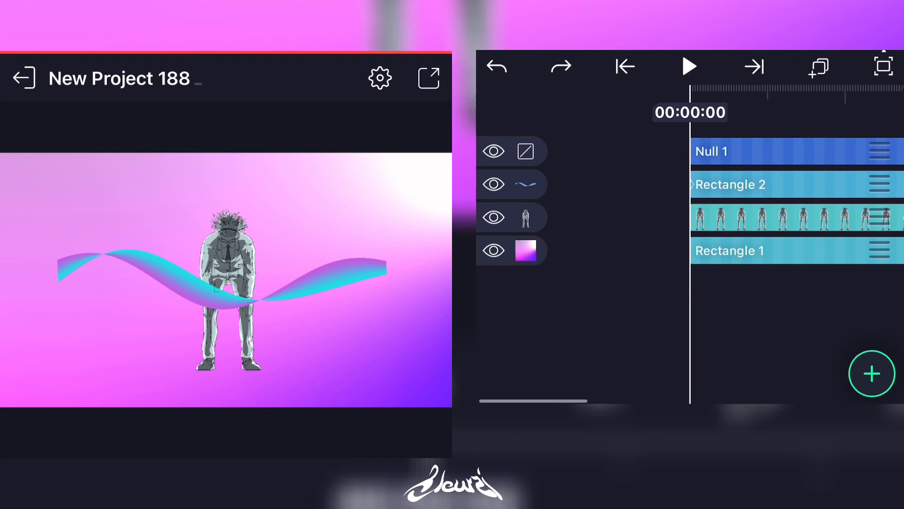
- Push Rectangle 1 back to Z about 2967 and scale it to 2356
click(689, 66)
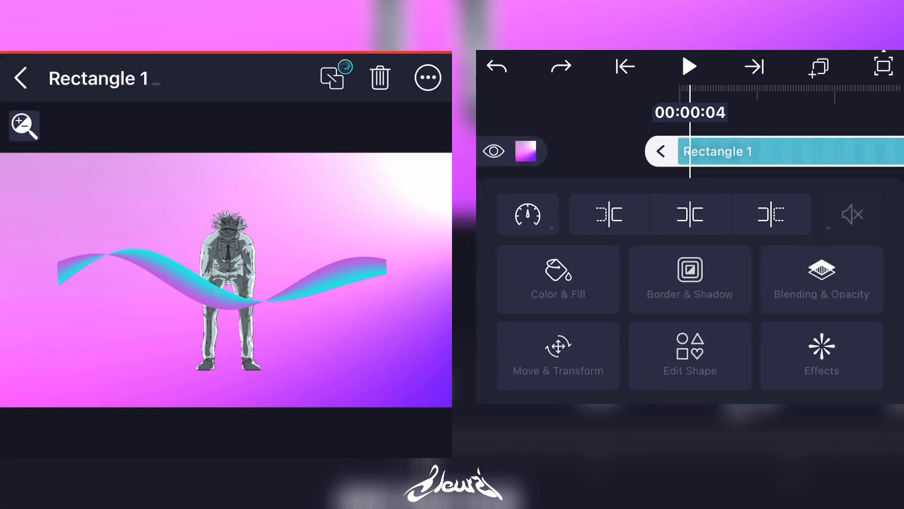
click(558, 356)
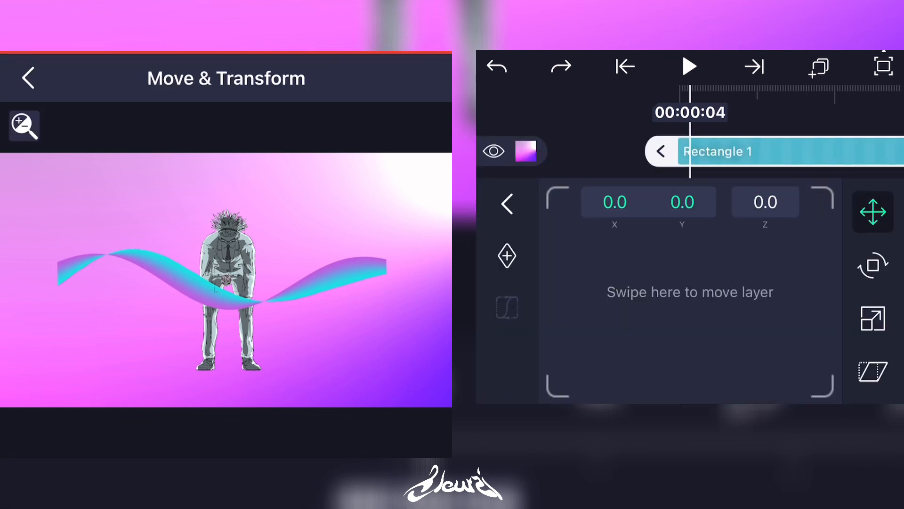
click(765, 202)
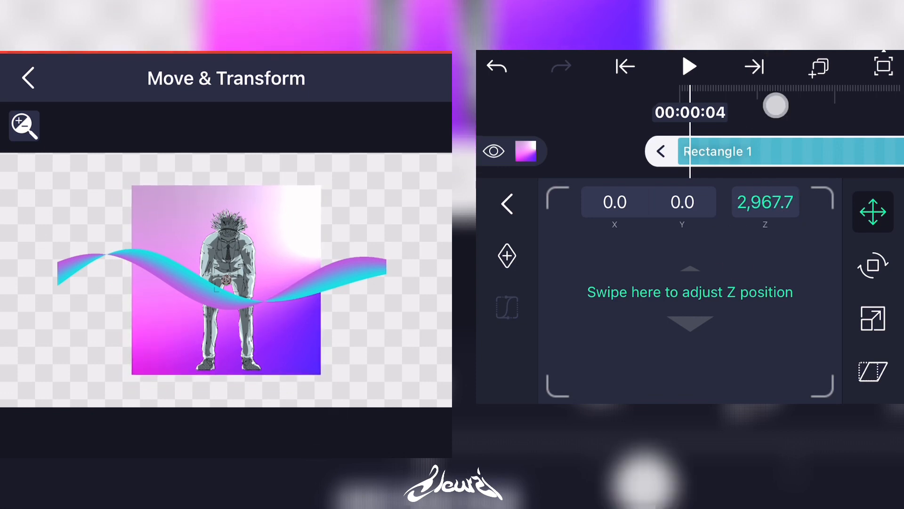
click(873, 318)
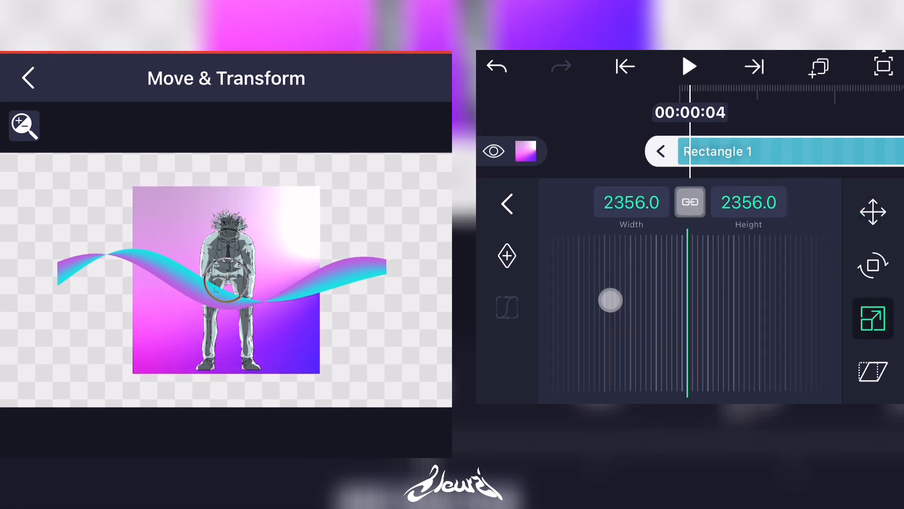
drag(610, 300, 574, 329)
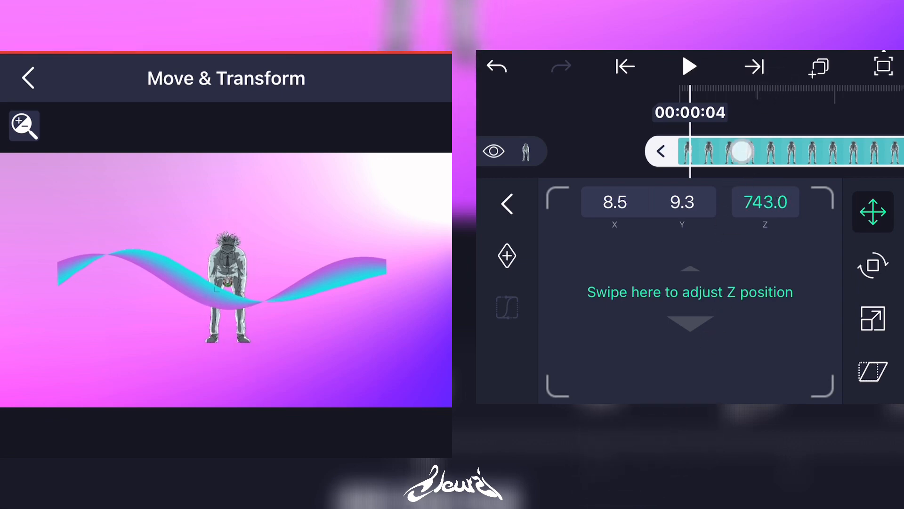
- Reposition Rectangle 2's ribbon and its Z to sweep diagonally from the top left
click(28, 76)
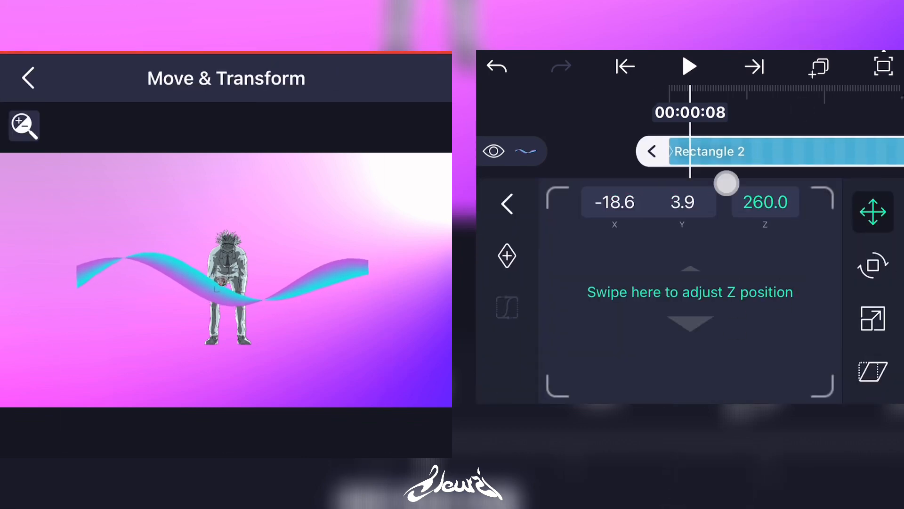
click(872, 266)
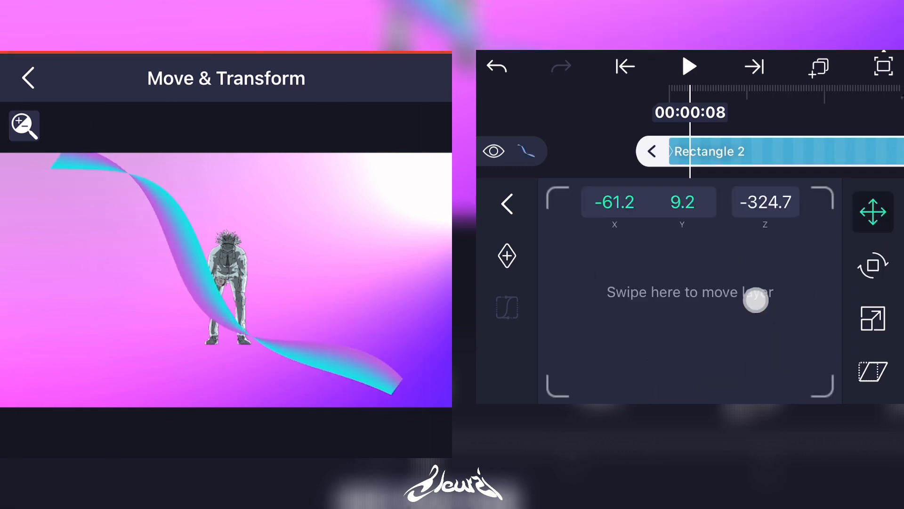
click(872, 265)
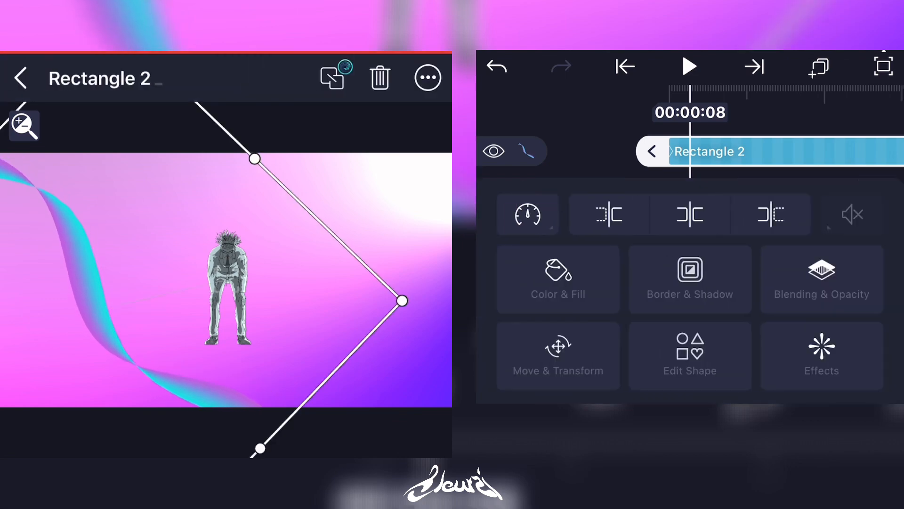
- Set Null 1's Z depth to 51.7
click(557, 355)
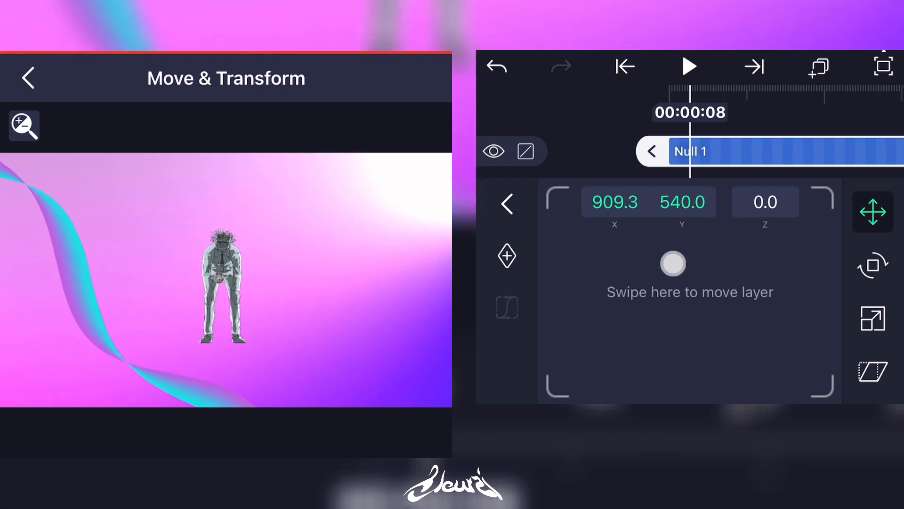
drag(672, 263, 731, 345)
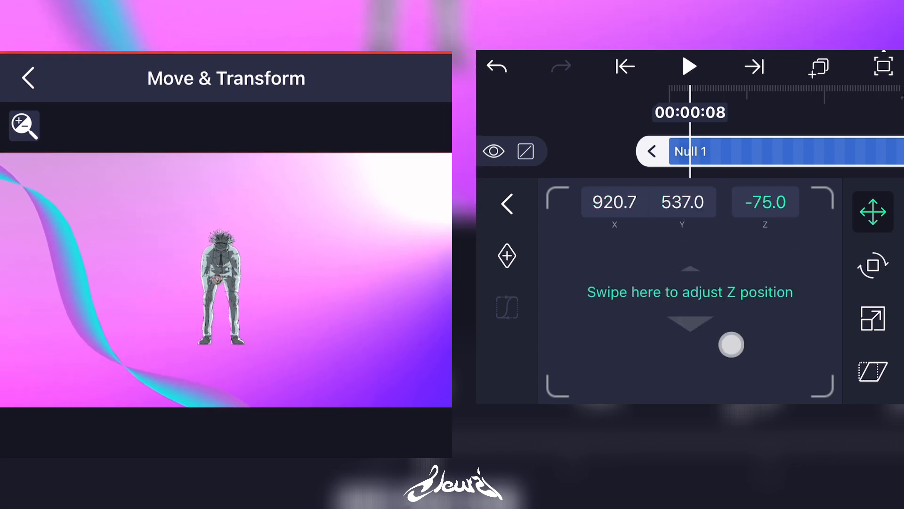
drag(730, 345, 638, 395)
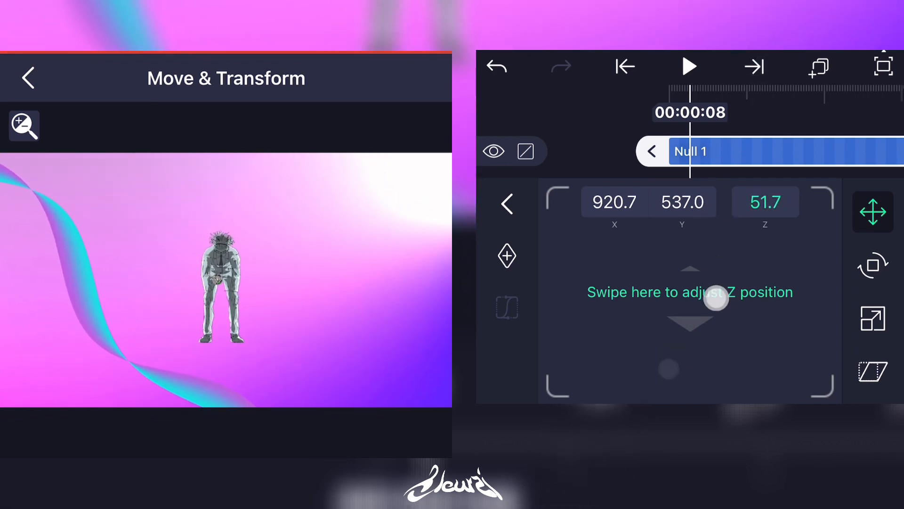
click(28, 77)
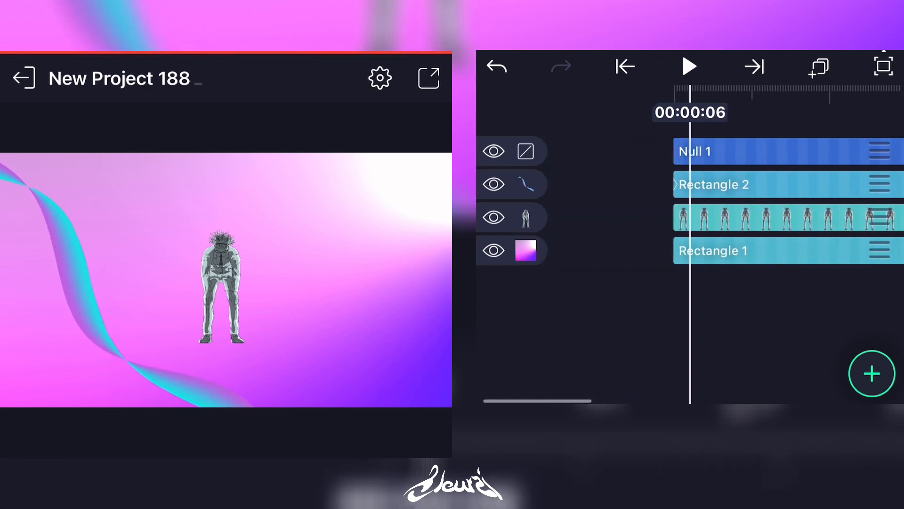
- Duplicate Rectangle 2 and move the copy steeply behind the figure on the right
click(623, 67)
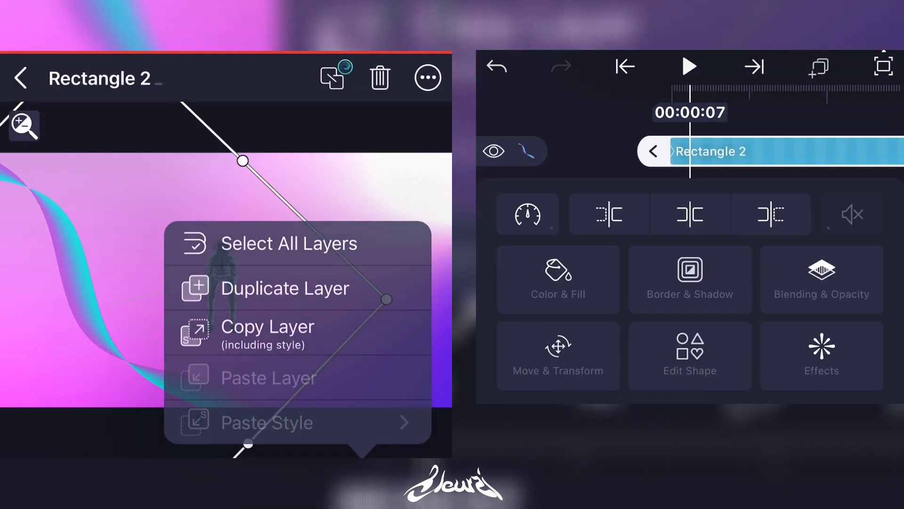
click(557, 356)
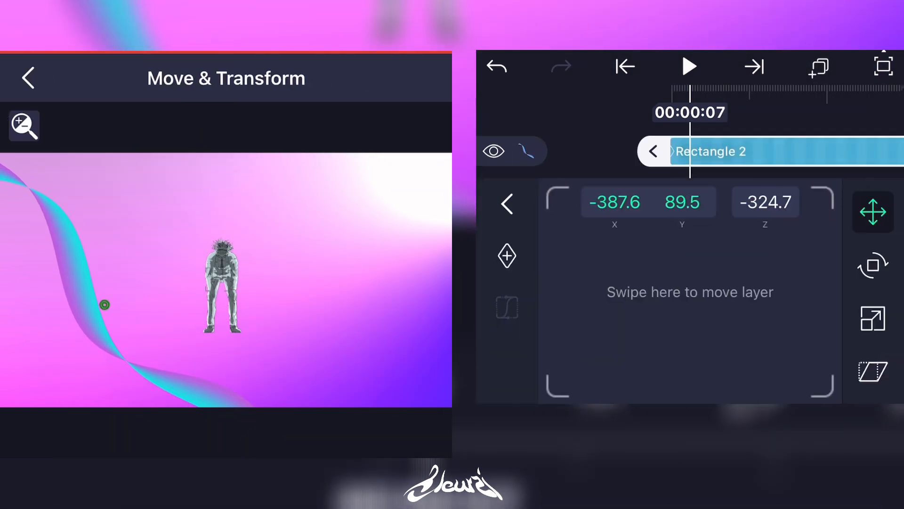
click(872, 266)
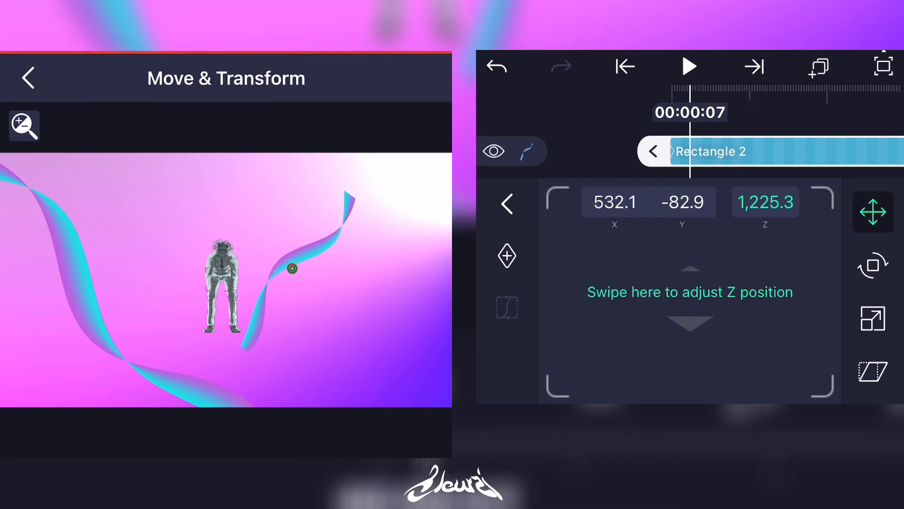
click(873, 318)
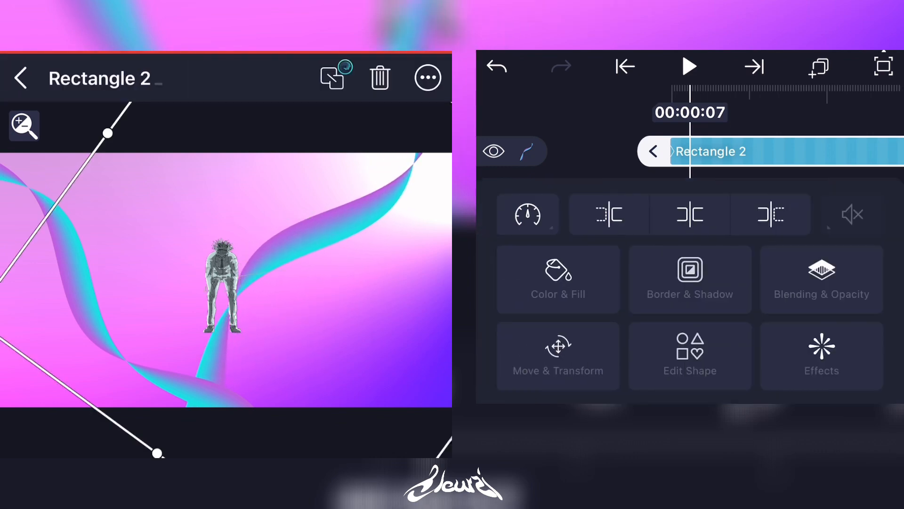
- Give the copied ribbon a green tint and Frequency 2.39
click(557, 355)
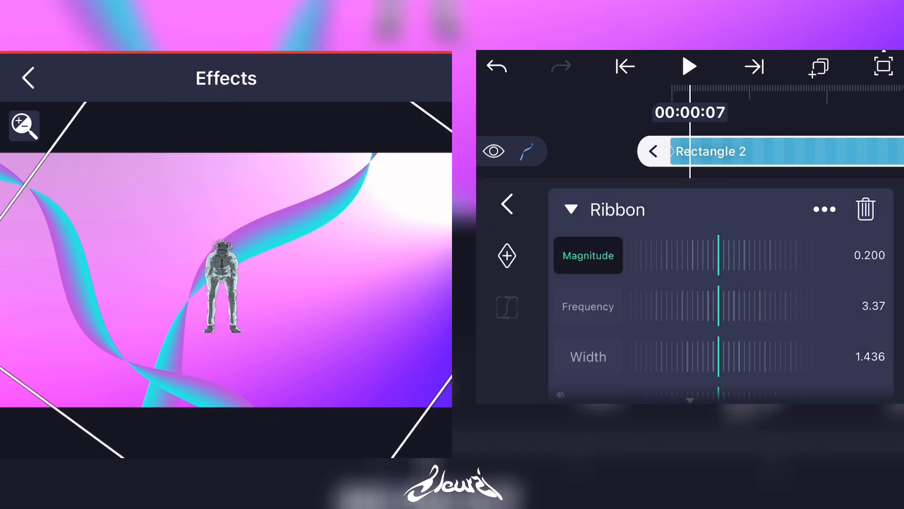
click(625, 66)
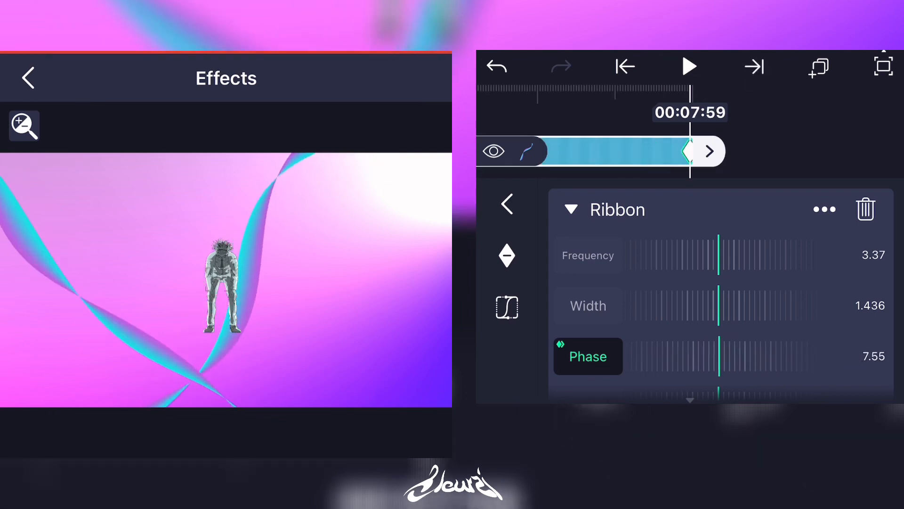
scroll(down, 3)
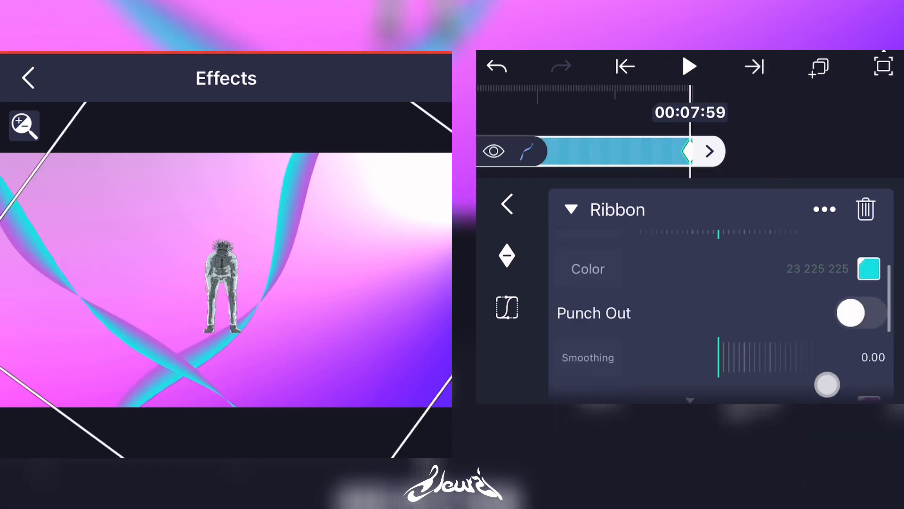
click(868, 269)
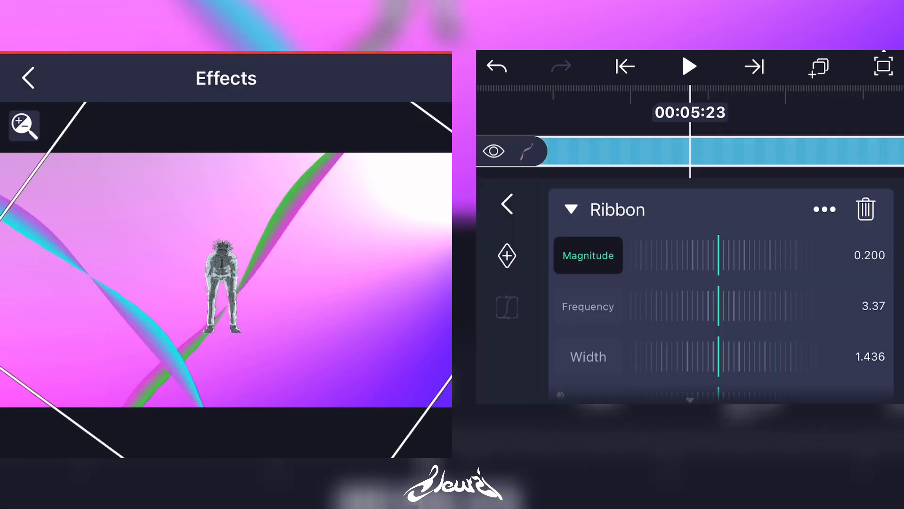
click(588, 305)
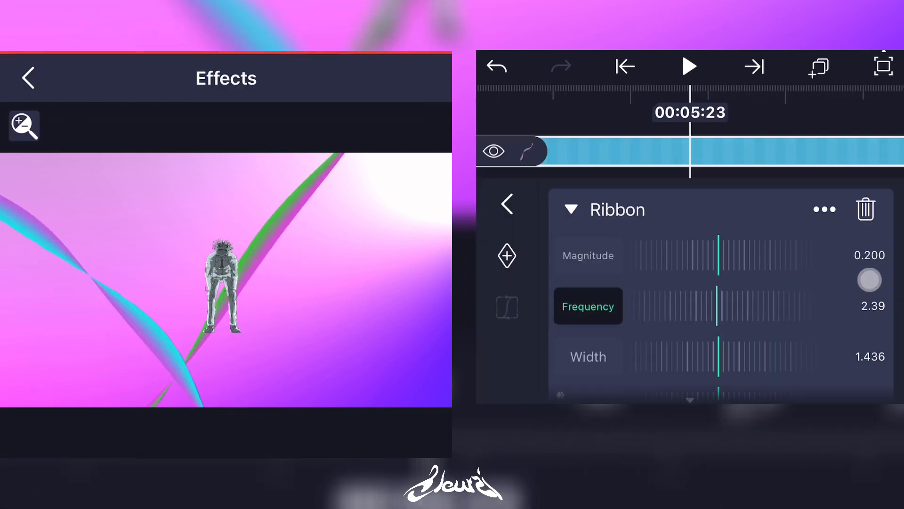
click(27, 77)
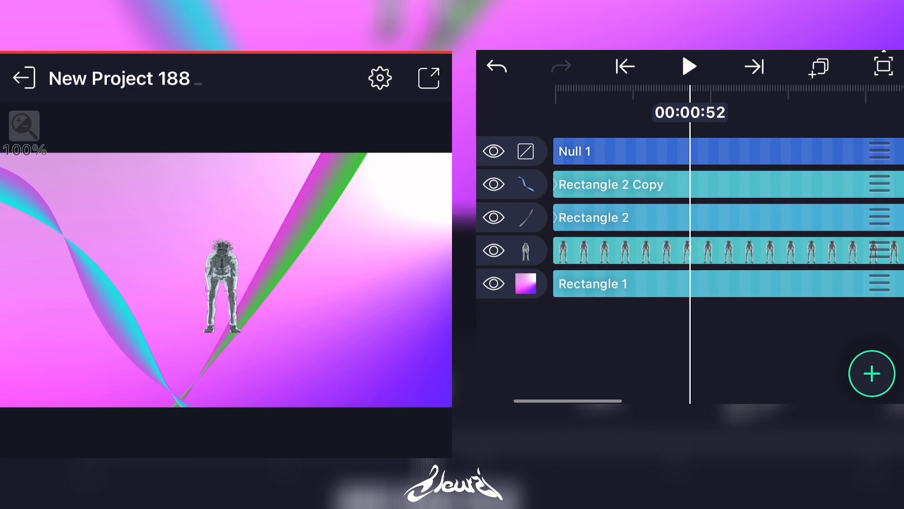
- Duplicate Rectangle 2 again and rotate the copy to about -126°
click(593, 217)
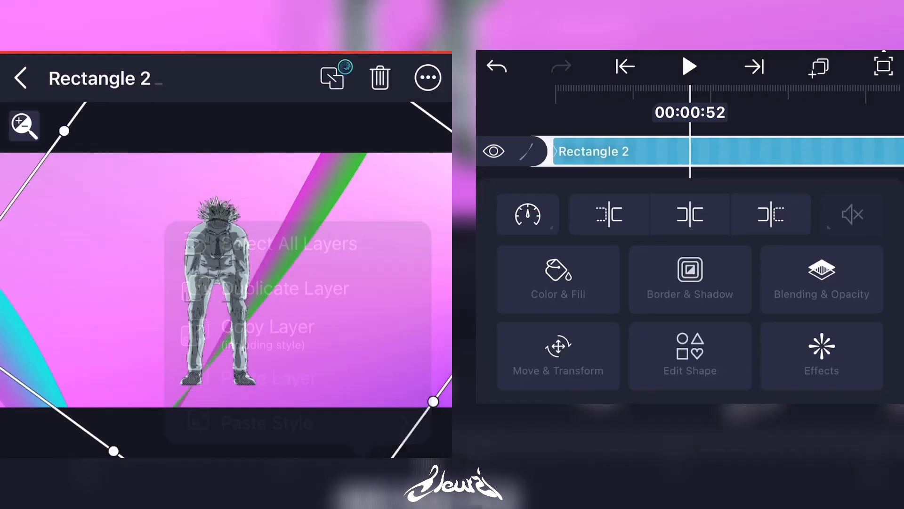
click(558, 354)
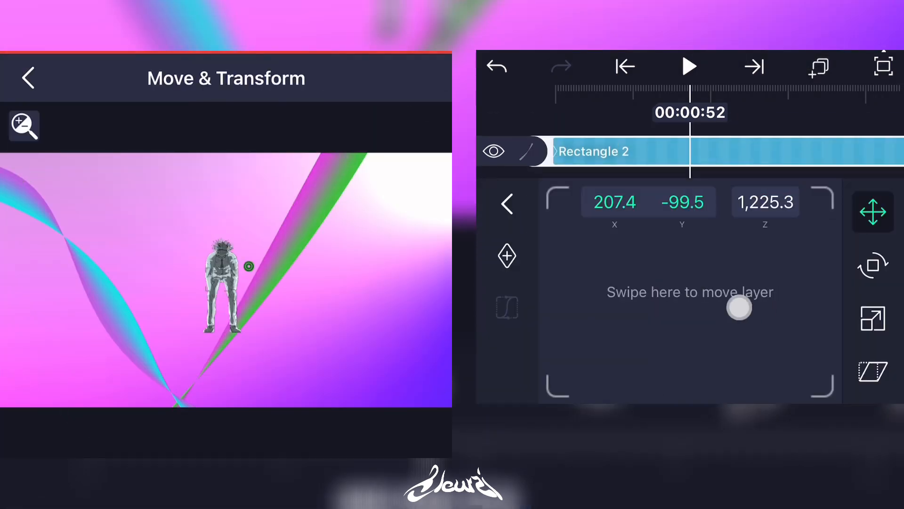
click(872, 266)
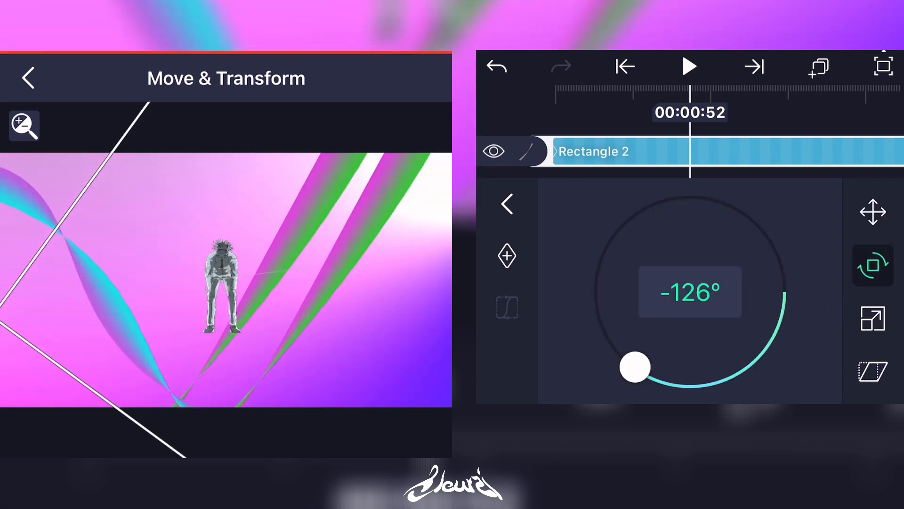
click(873, 212)
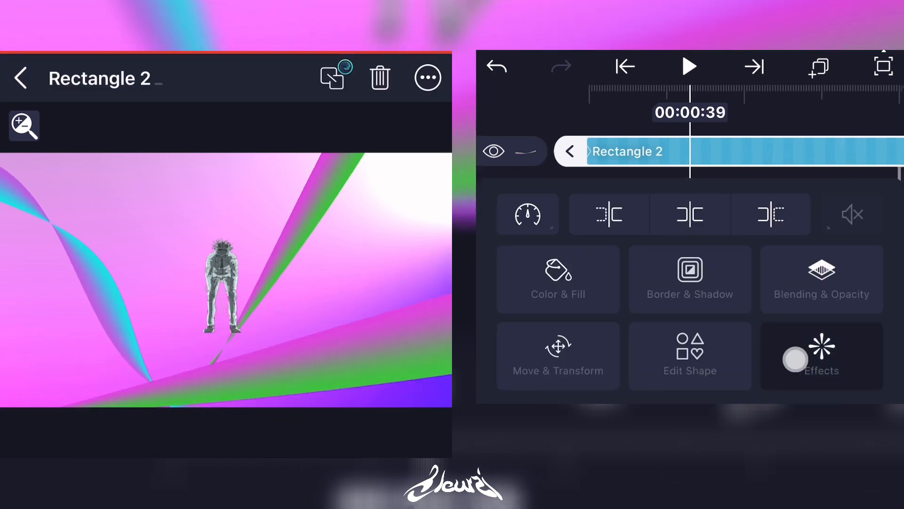
- Change the third ribbon's Ribbon effect tint toward green
click(821, 355)
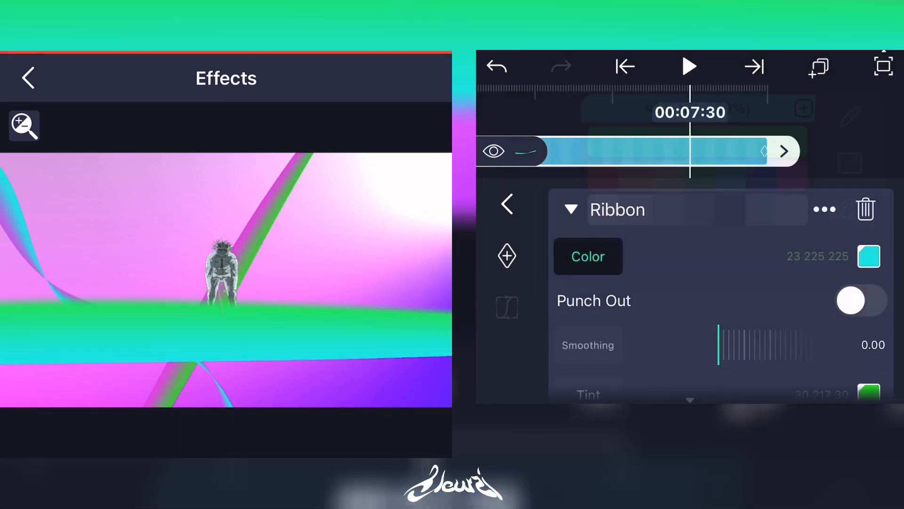
click(28, 78)
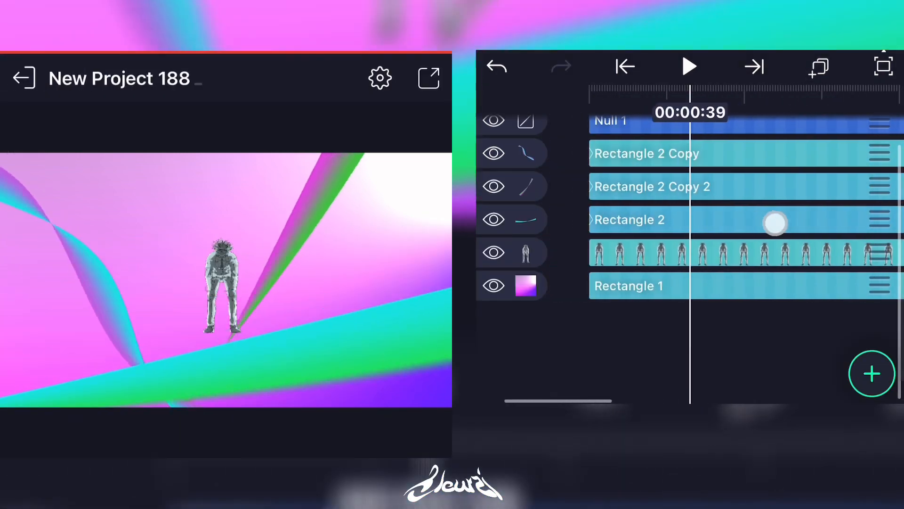
click(624, 67)
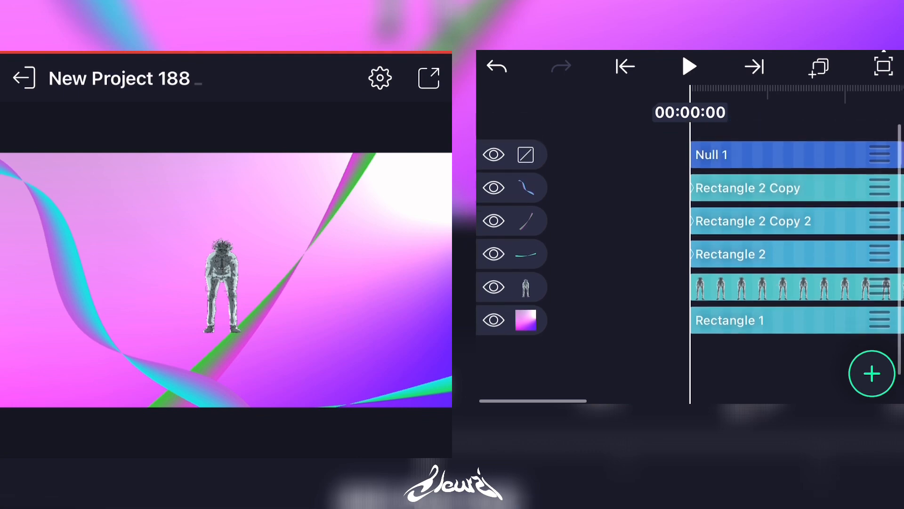
- Add a late-clip keyframe on Null 1 pushing its Z position from 33.7 to -101
click(688, 67)
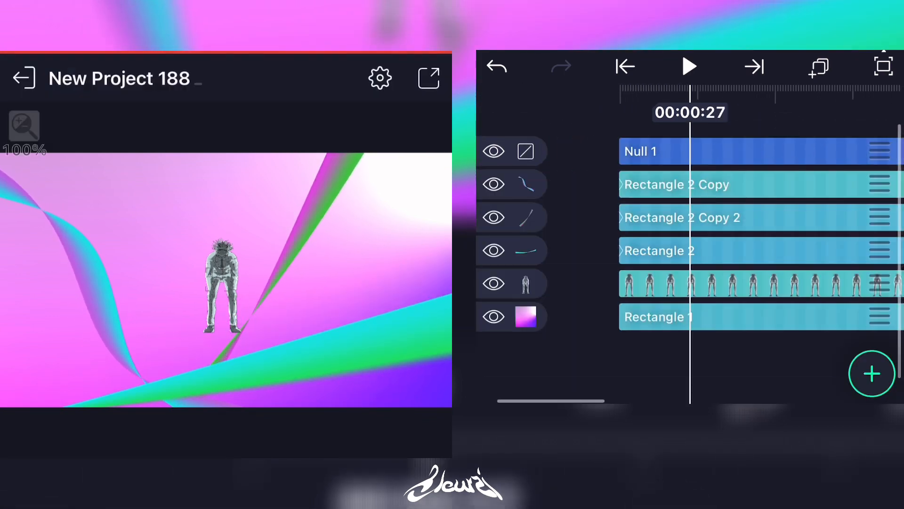
click(640, 152)
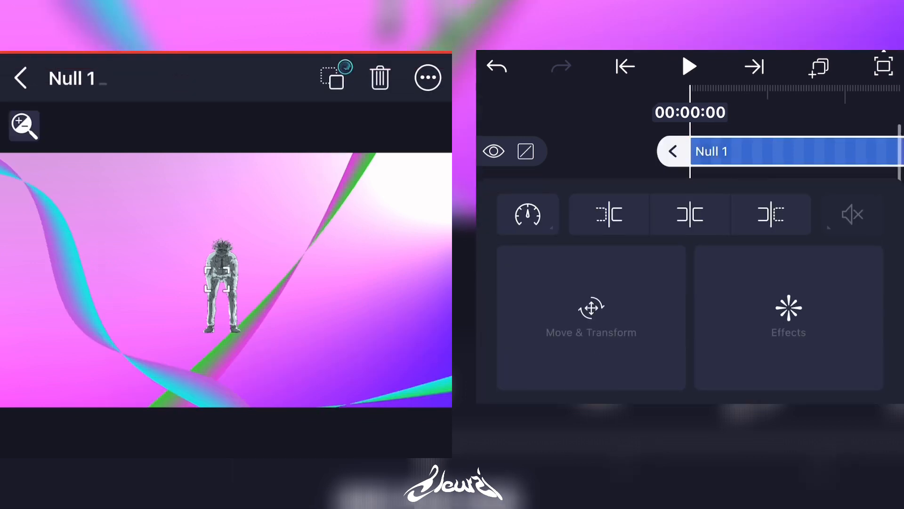
click(590, 316)
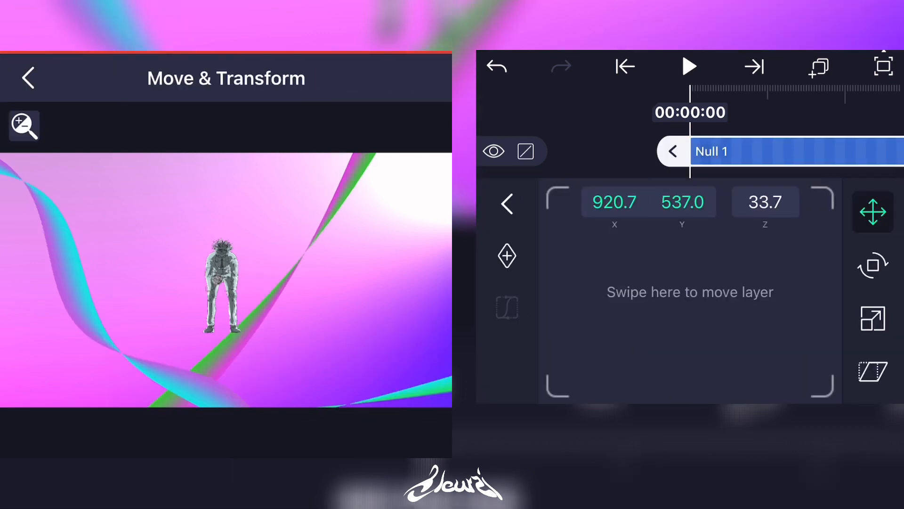
click(689, 66)
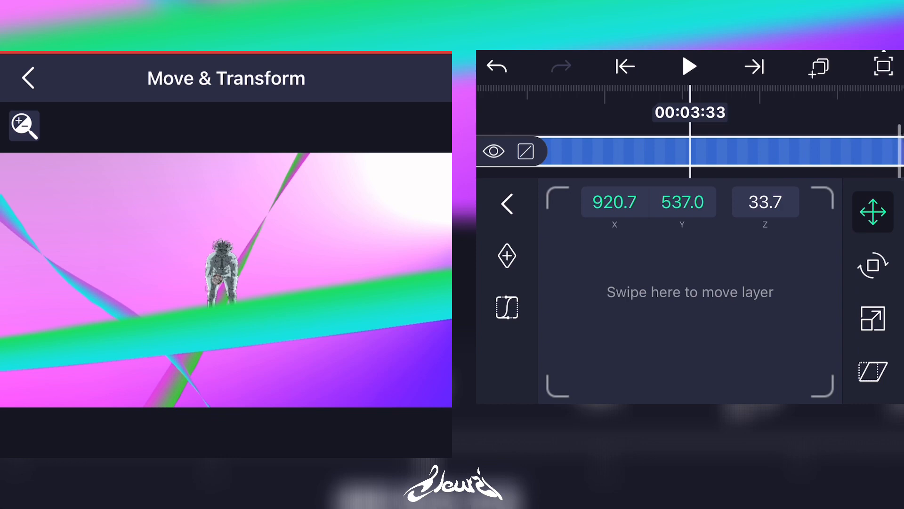
click(689, 66)
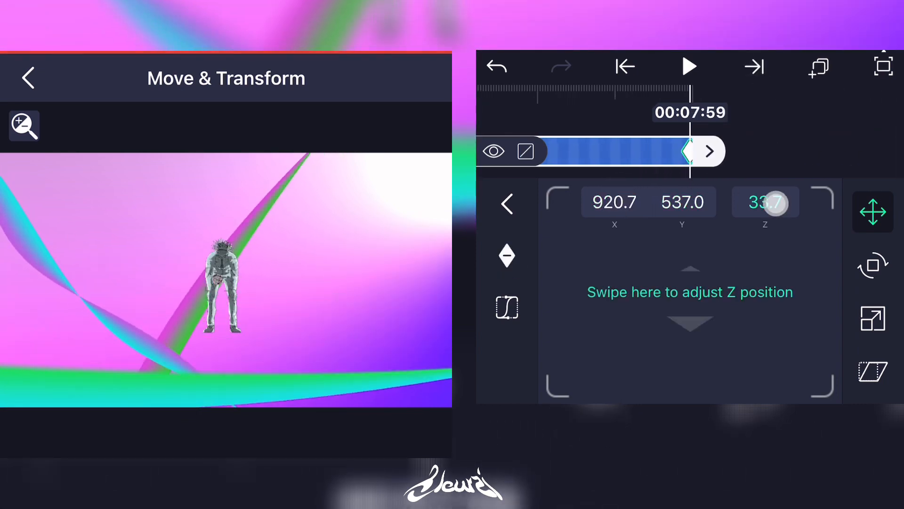
drag(773, 208, 729, 274)
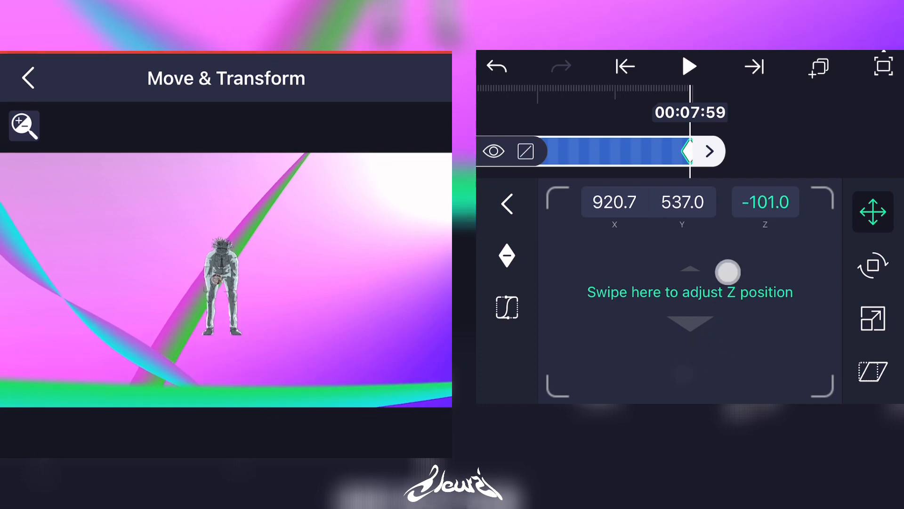
drag(729, 272, 632, 391)
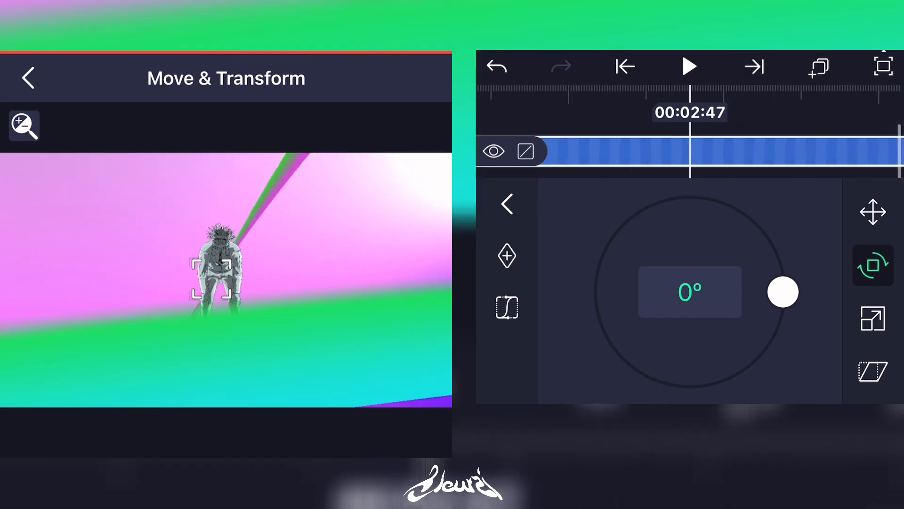
- Keyframe Null 1's rotation at 00:00:00 to -33°, checking how it levels later
drag(783, 291, 738, 369)
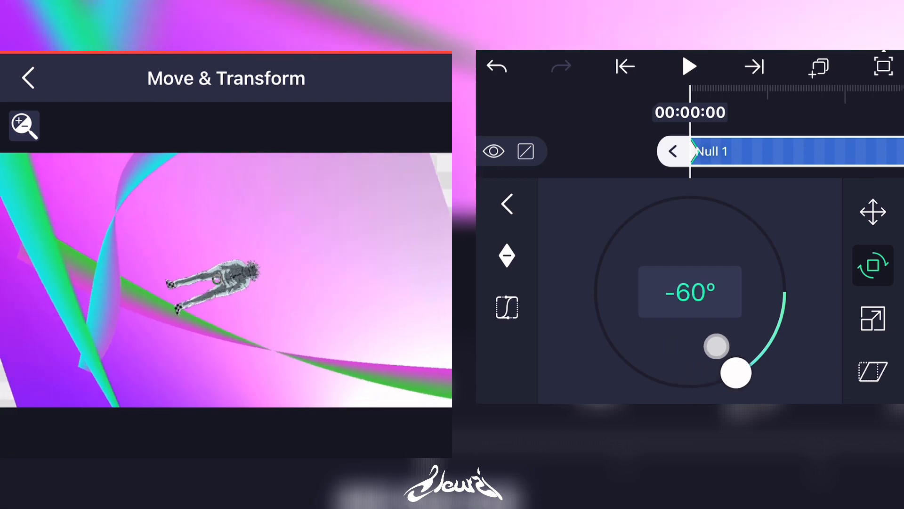
drag(737, 372, 773, 337)
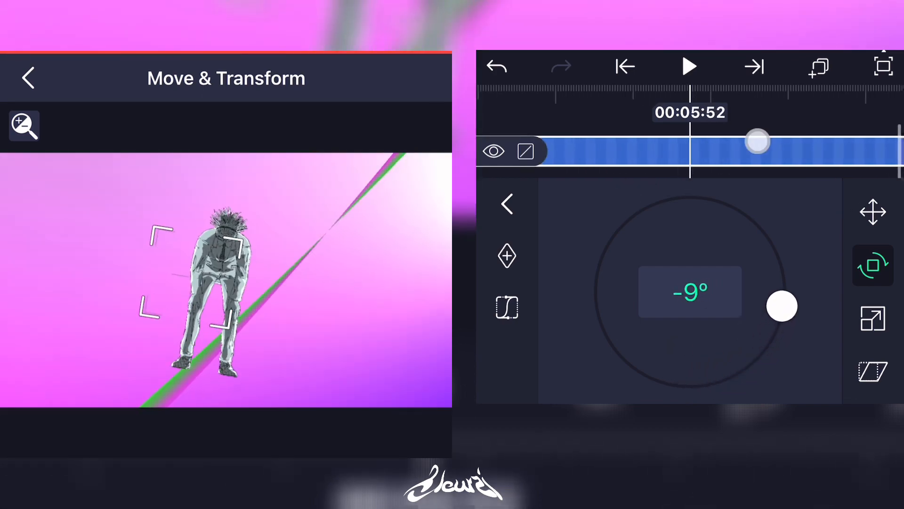
drag(781, 306, 770, 247)
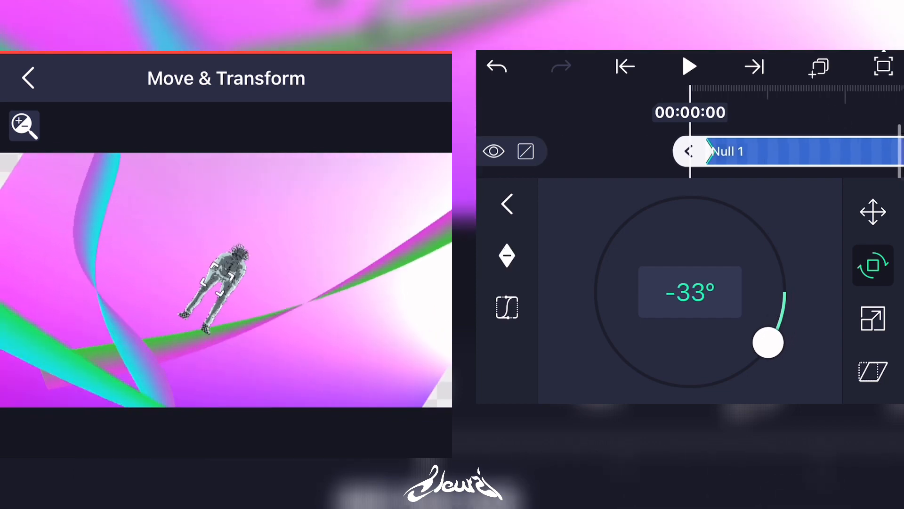
click(873, 212)
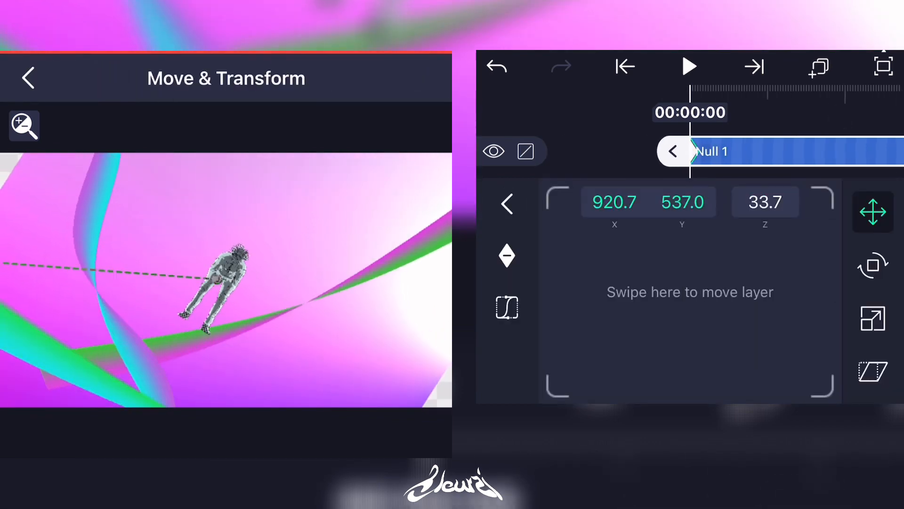
- Rotate the ribbon rectangle layers to about -139° and -144° across the figure
click(873, 318)
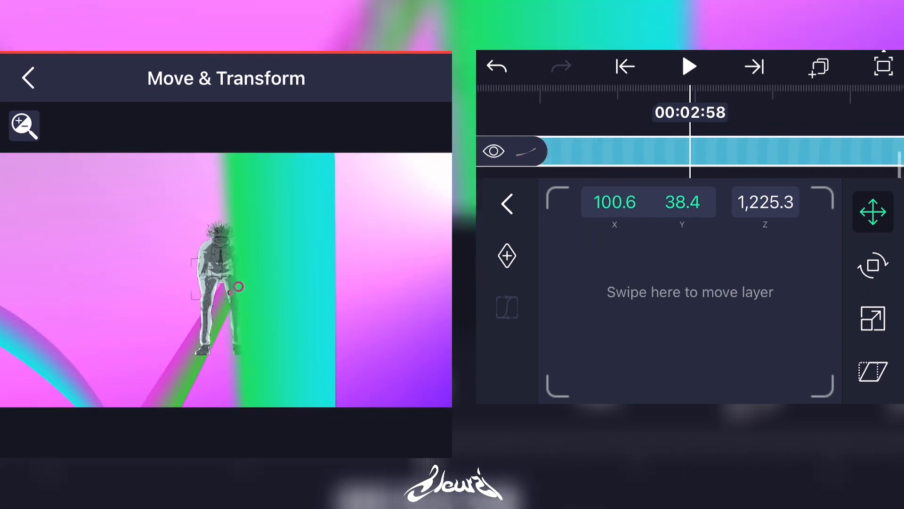
click(873, 266)
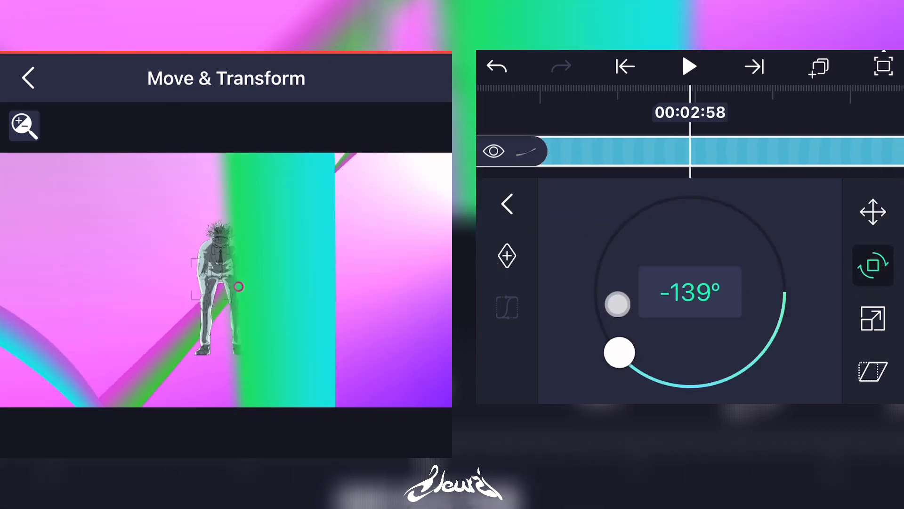
click(27, 78)
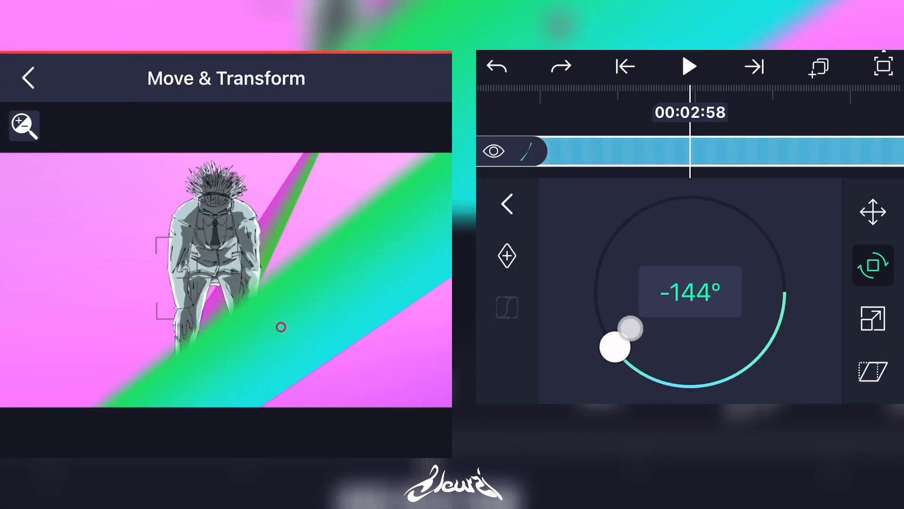
click(28, 77)
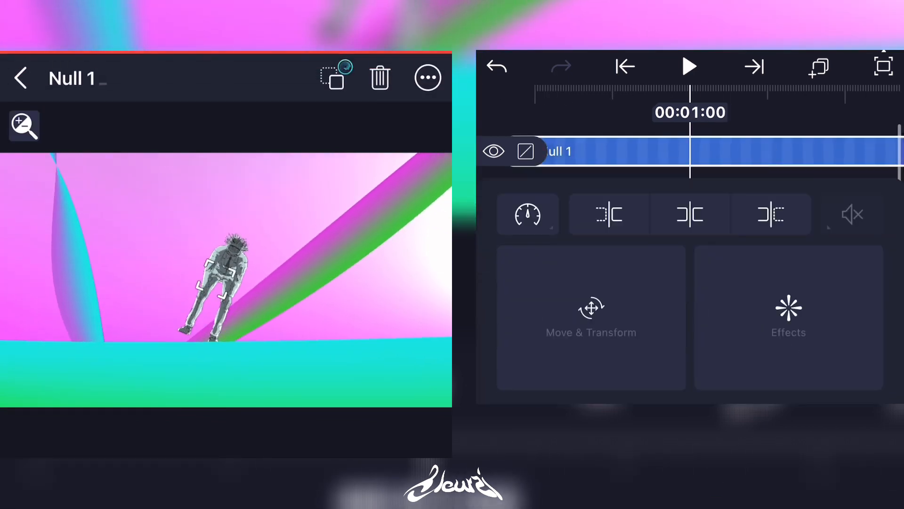
- Confirm Null 1's Z depth of -224.9 and preview the camera sweep past the ribbons
click(526, 213)
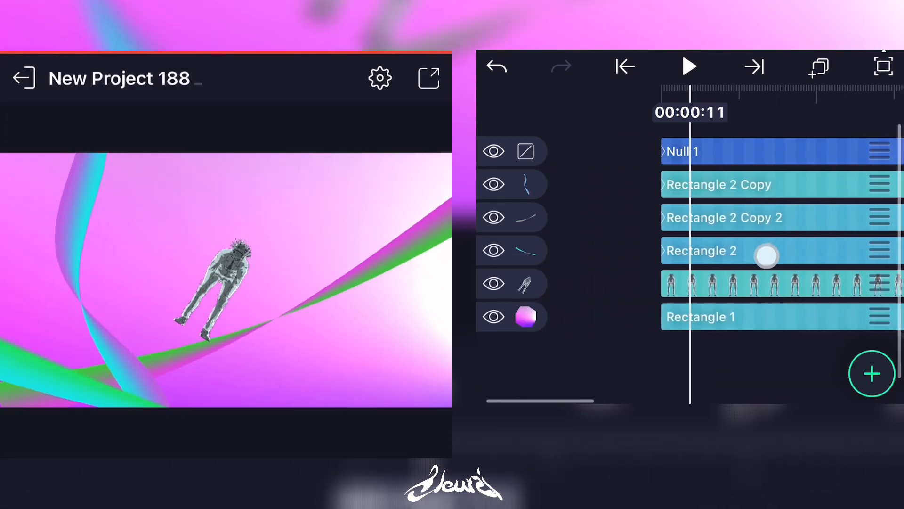
click(683, 151)
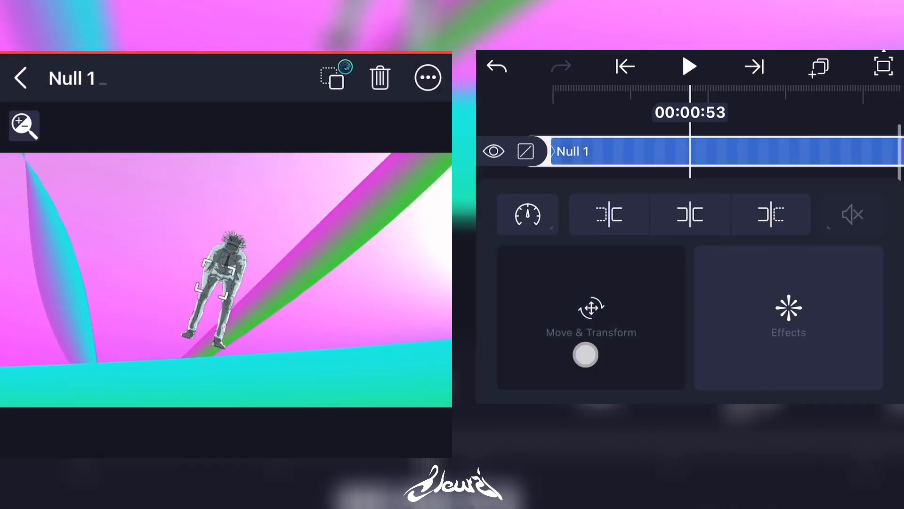
click(590, 320)
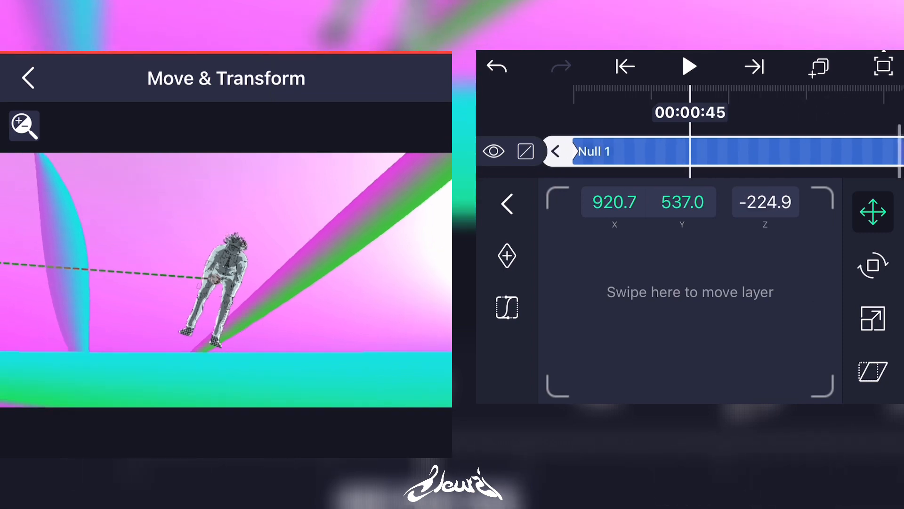
click(28, 78)
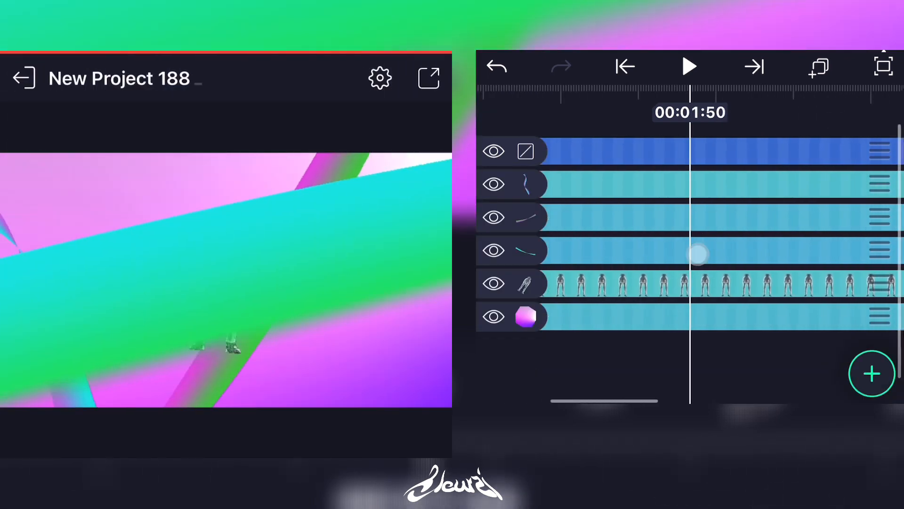
click(690, 66)
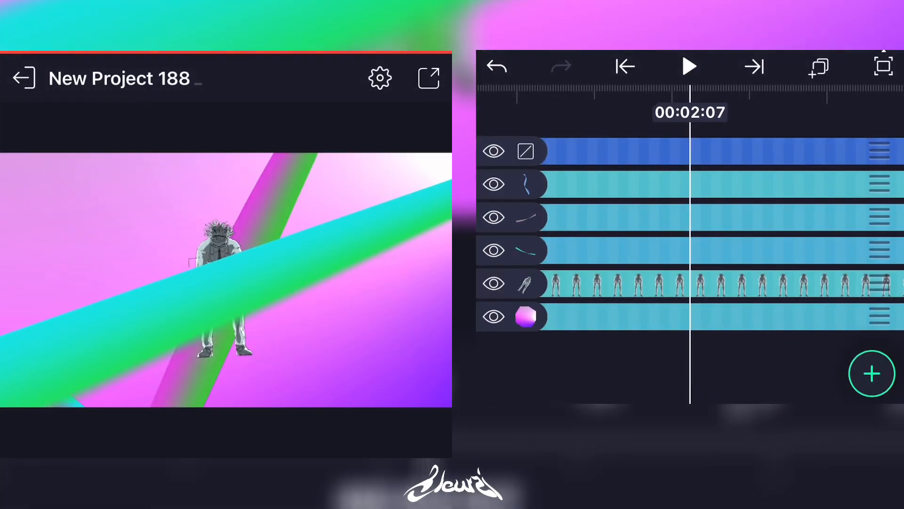
click(24, 78)
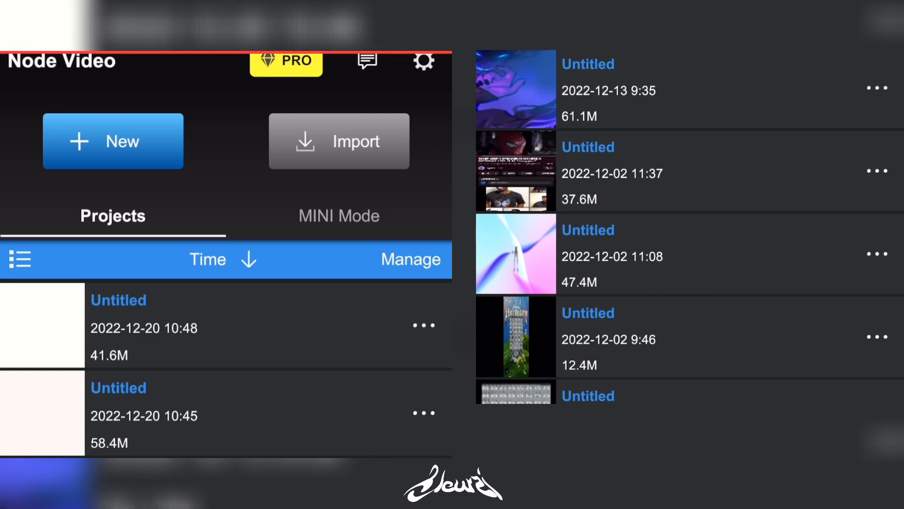
- Create a new 16:9, 30 fps Node Video project and choose a Media layer
click(113, 141)
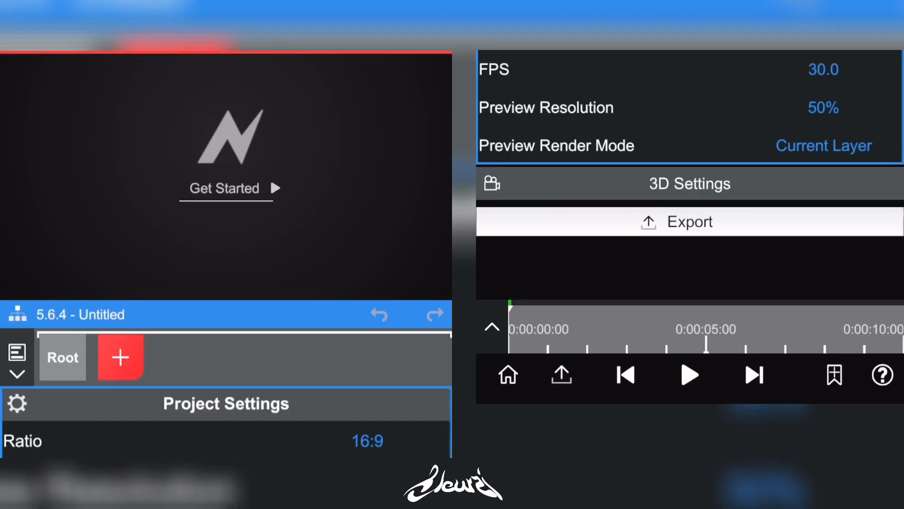
click(121, 357)
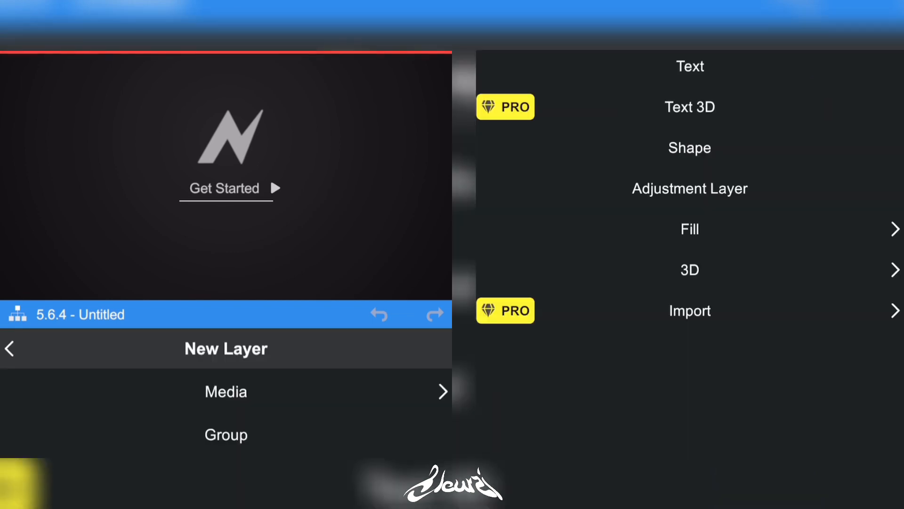
click(225, 391)
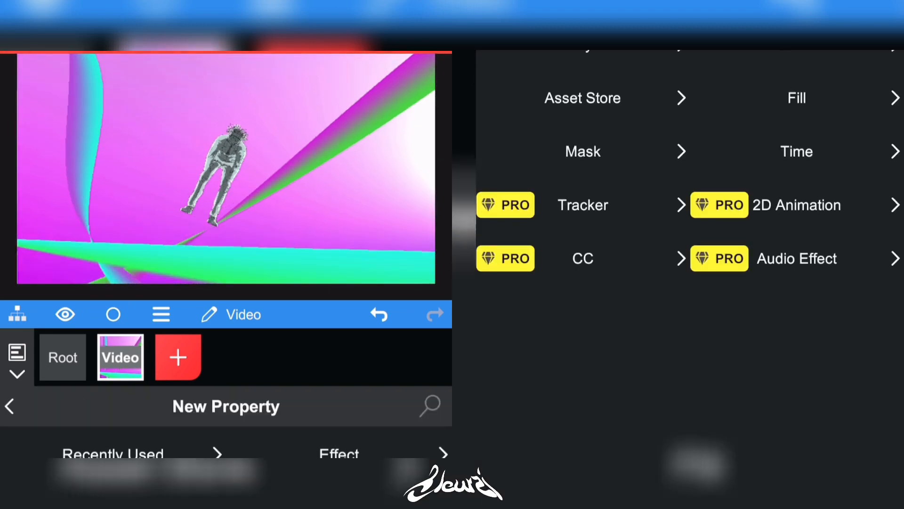
- Add Glow and Prism (Blur 0.39, Samples 50) to the video and play it back
click(582, 97)
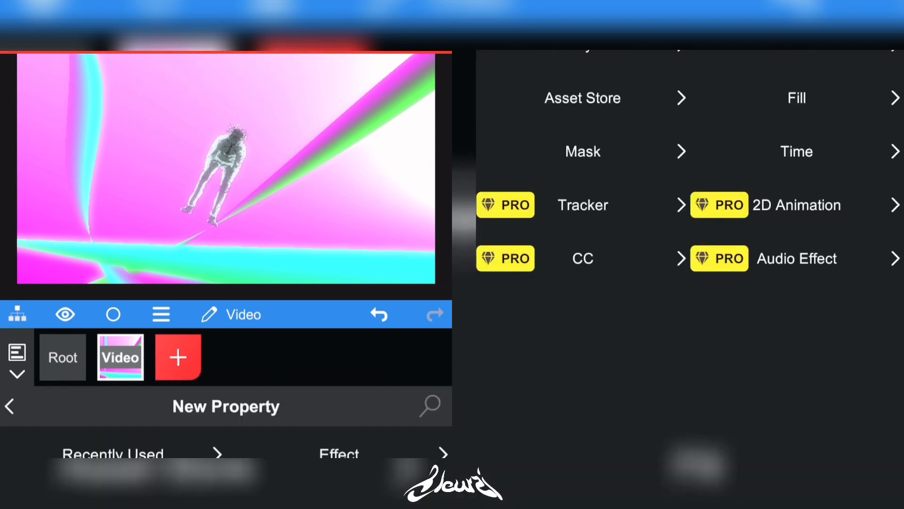
click(582, 98)
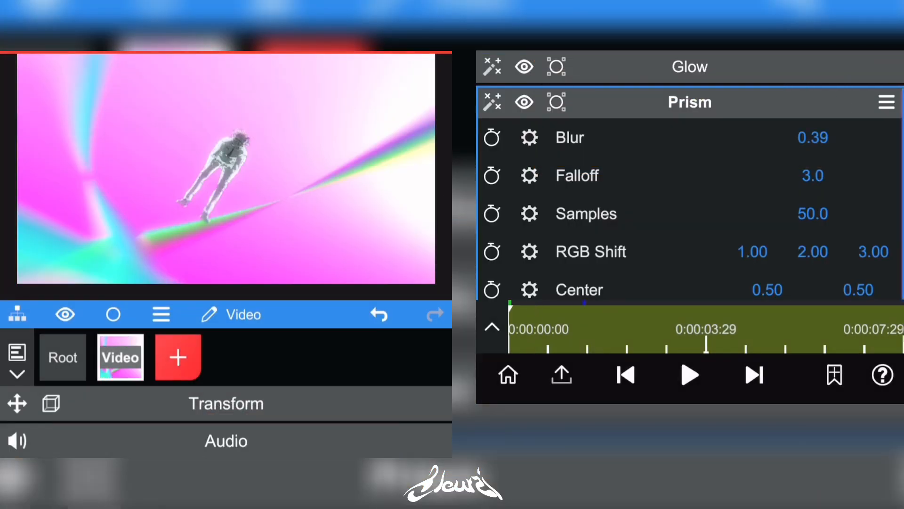
click(689, 376)
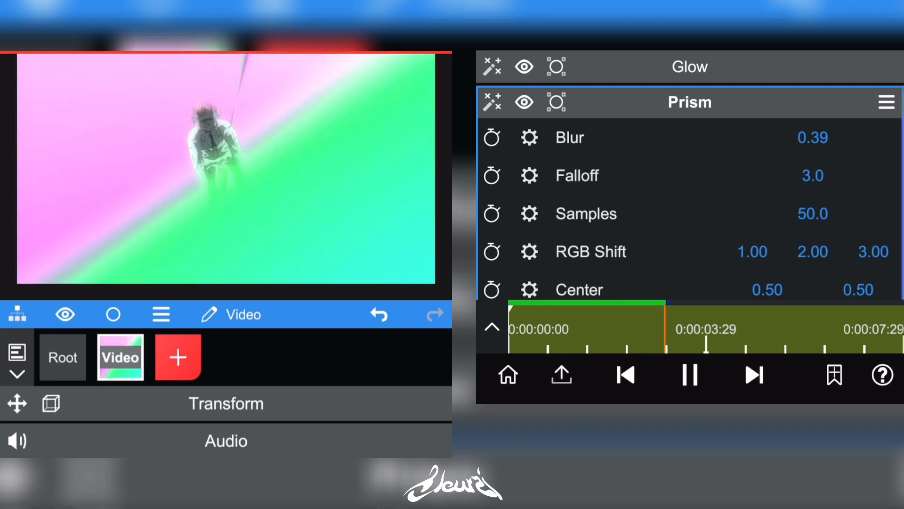
click(178, 357)
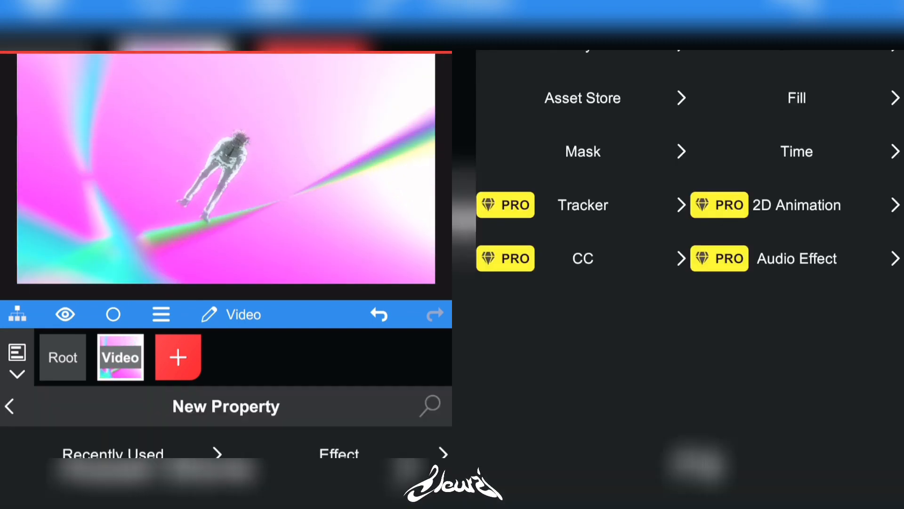
- Add a Wave Glitch effect after Glow and Prism and open its options menu
click(582, 98)
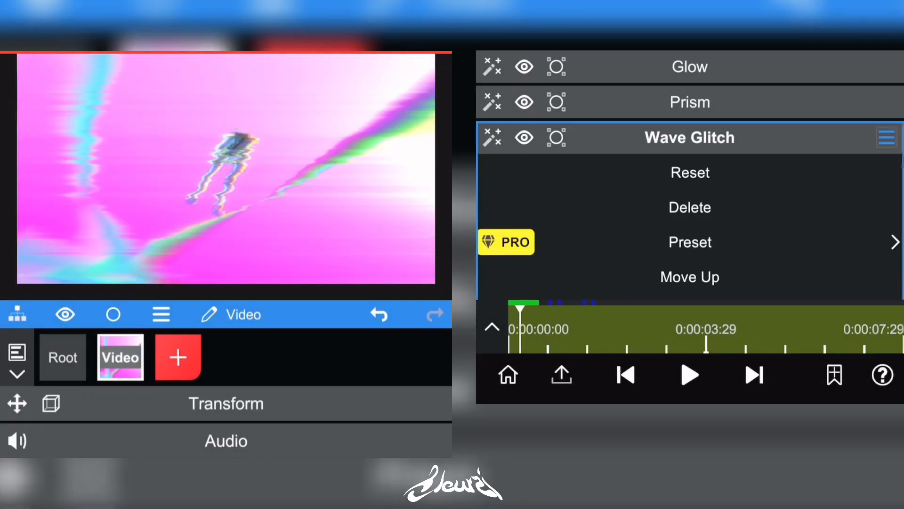
click(689, 207)
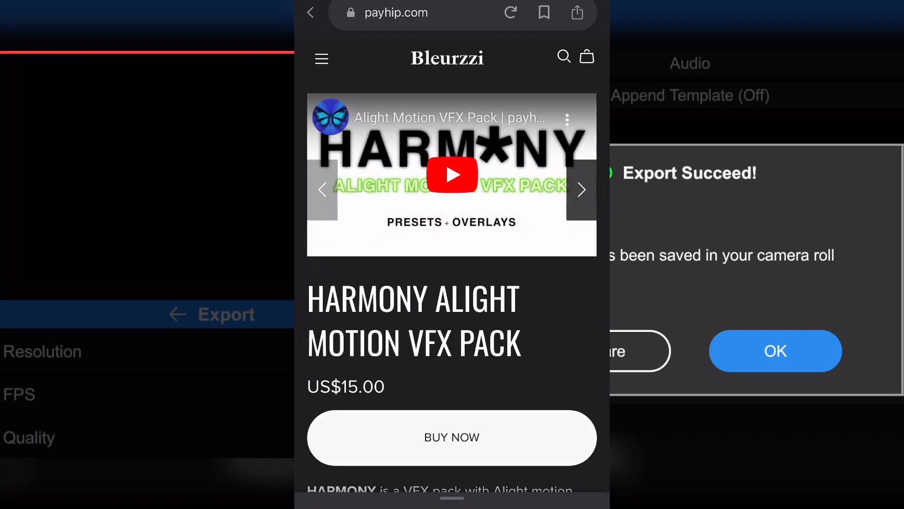
- Scroll the US$15.00 HARMONY VFX Pack Payhip page down to its description
scroll(down, 3)
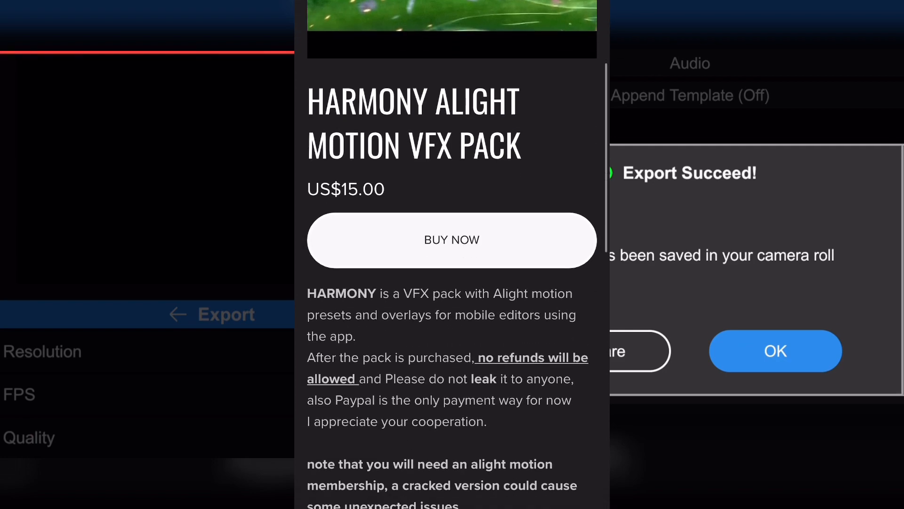